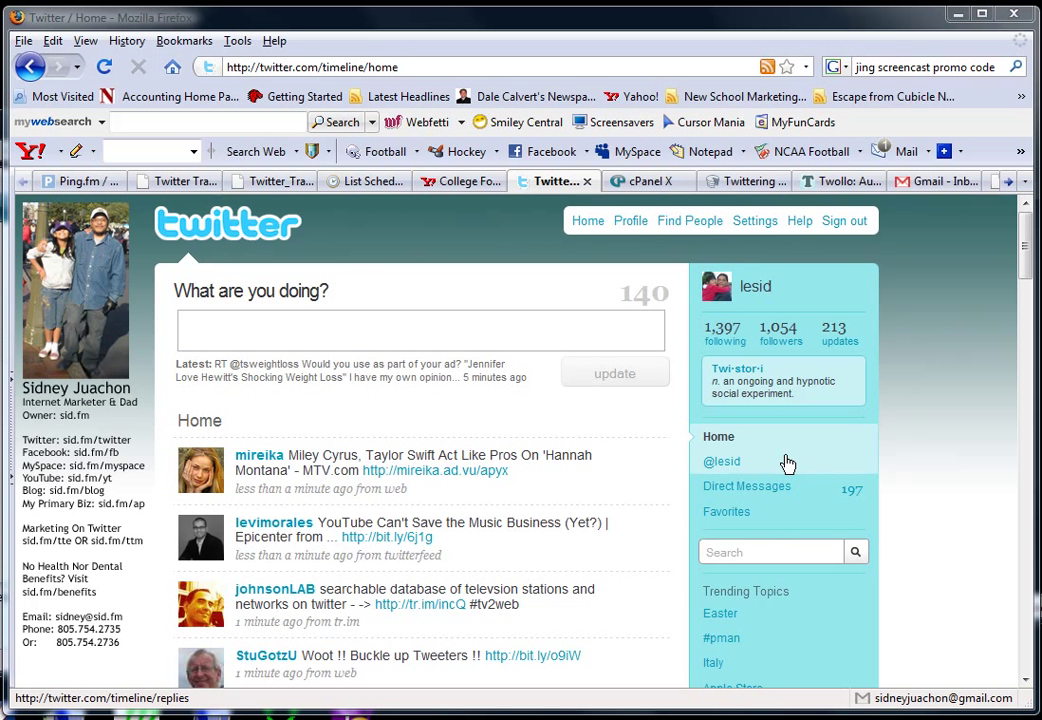
pyautogui.moveTo(788, 463)
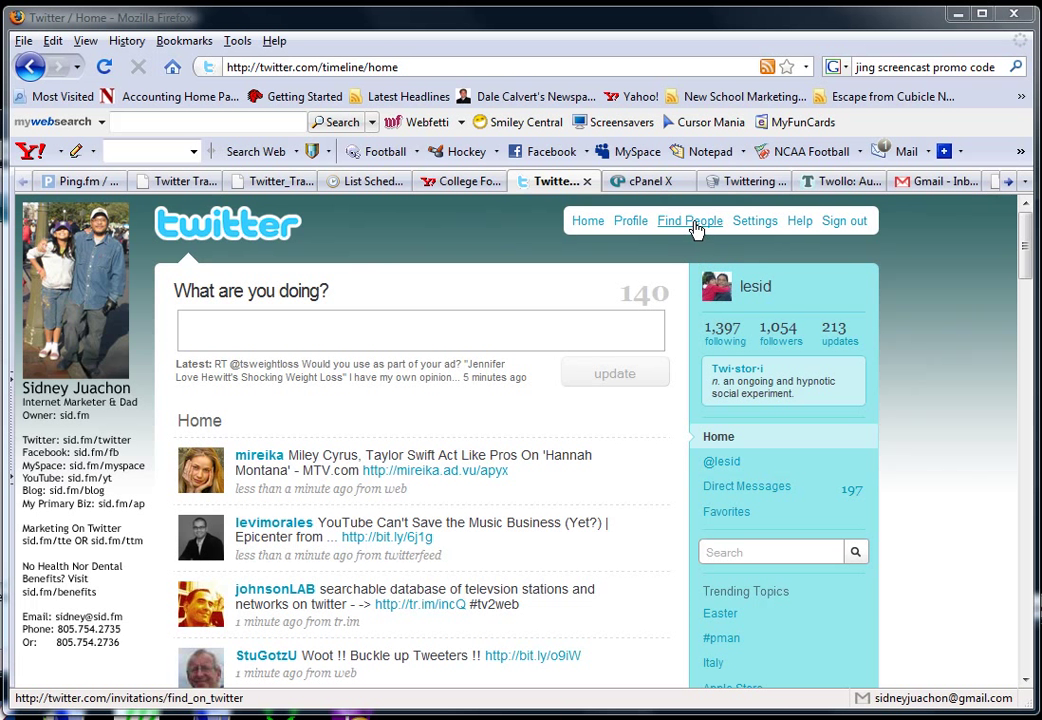
# Go to Find People and enter Ann Sieg in the name search box.
pyautogui.click(690, 221)
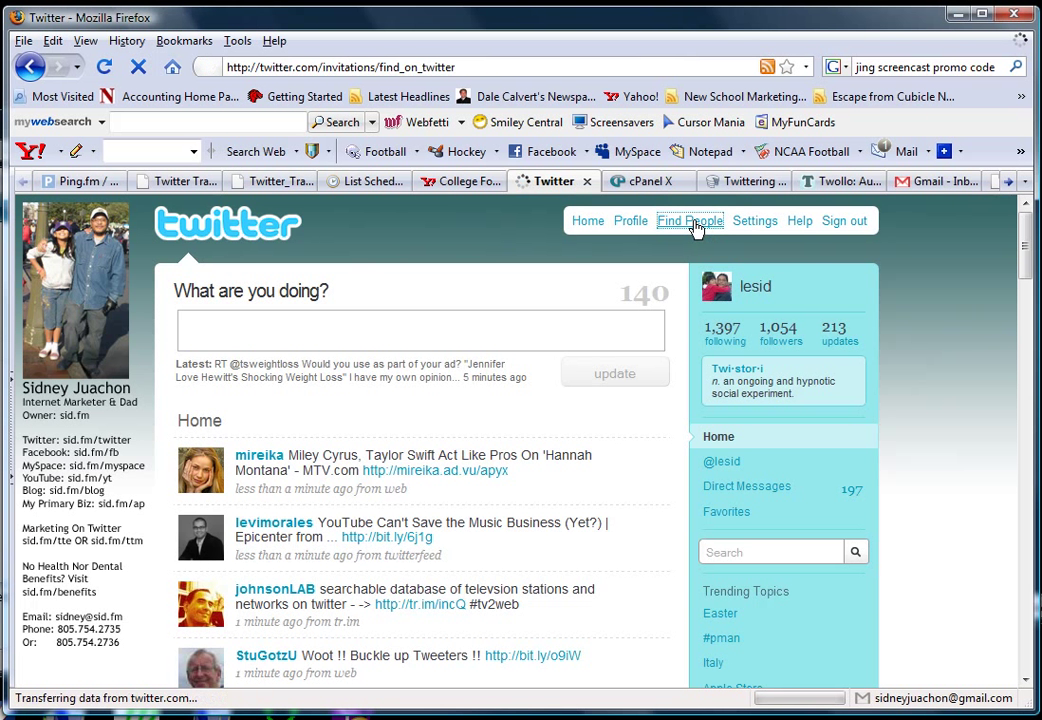
pyautogui.click(689, 221)
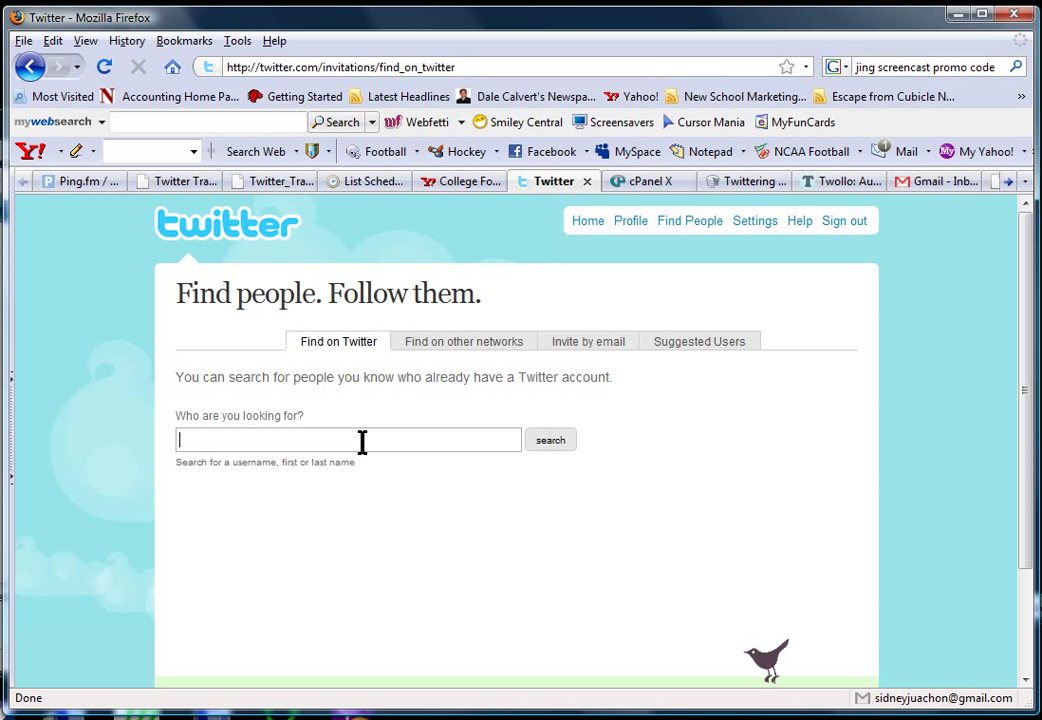
pyautogui.moveTo(192, 436)
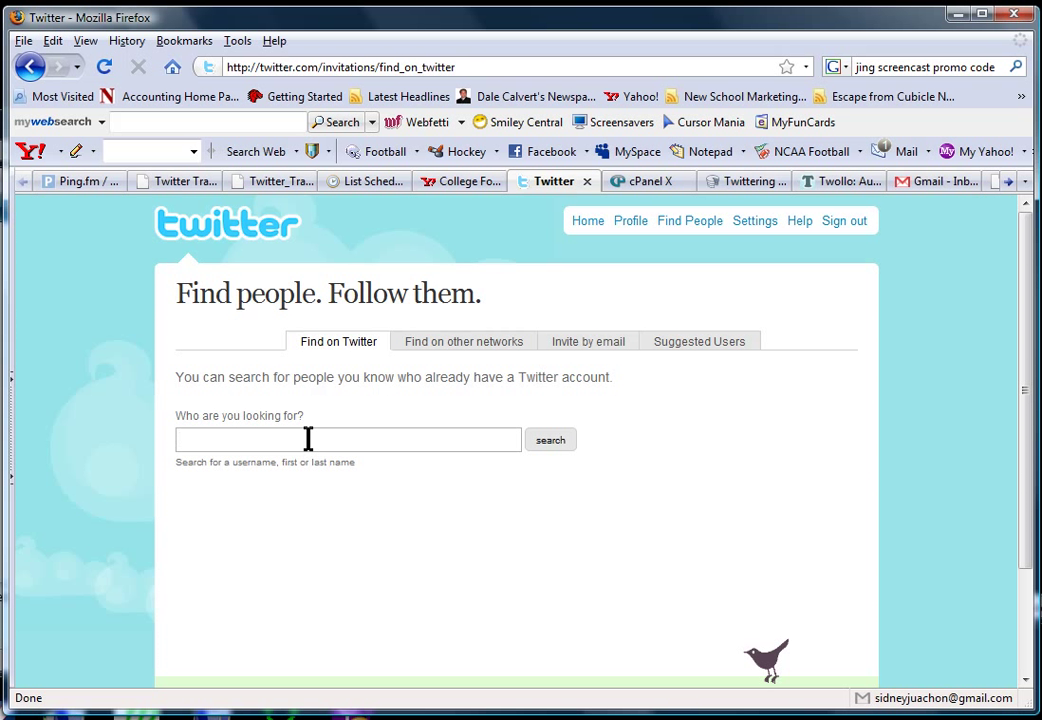
pyautogui.write('Ann Sieg')
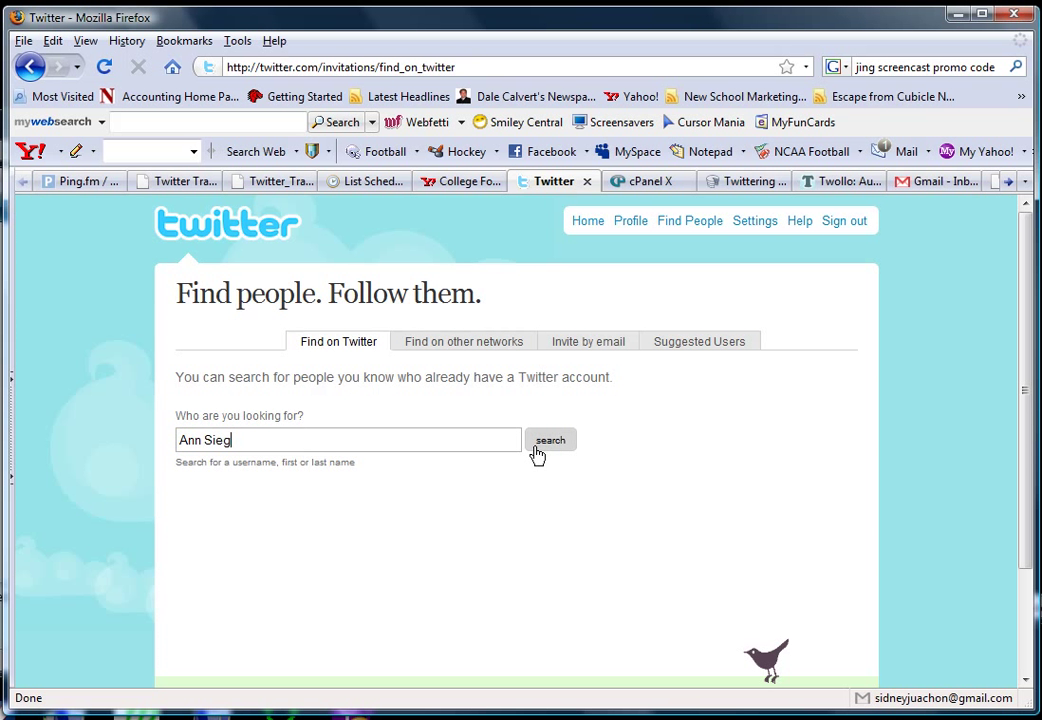
# Run the people search for Ann Sieg, returning Ann_Sieg and annsieg.
pyautogui.click(550, 440)
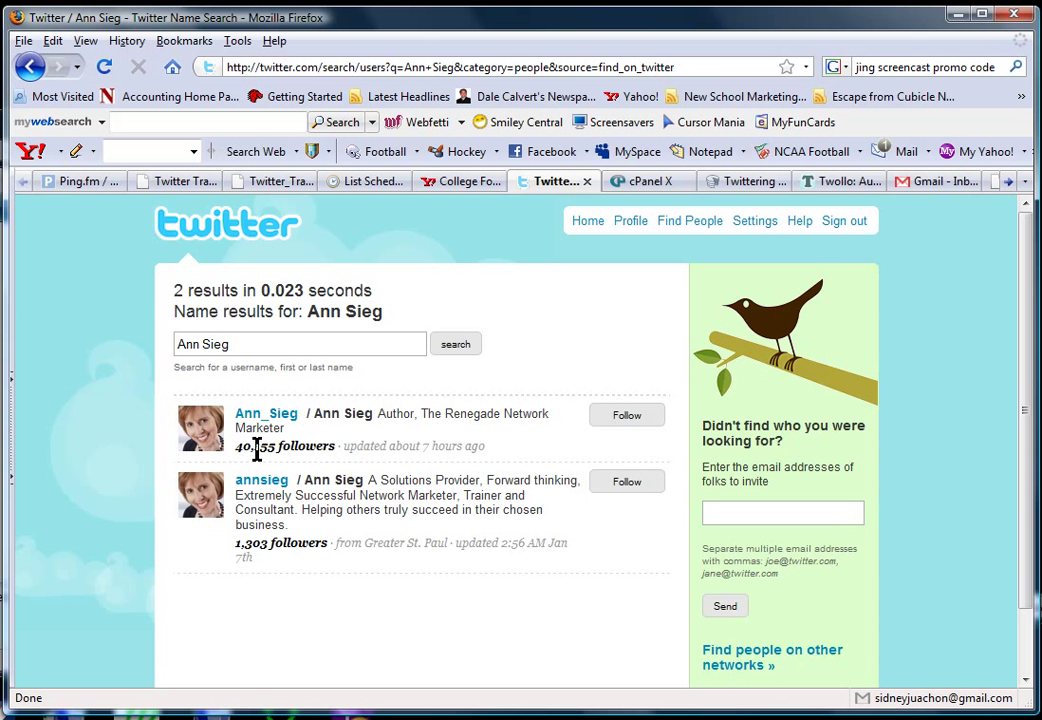
pyautogui.moveTo(266, 413)
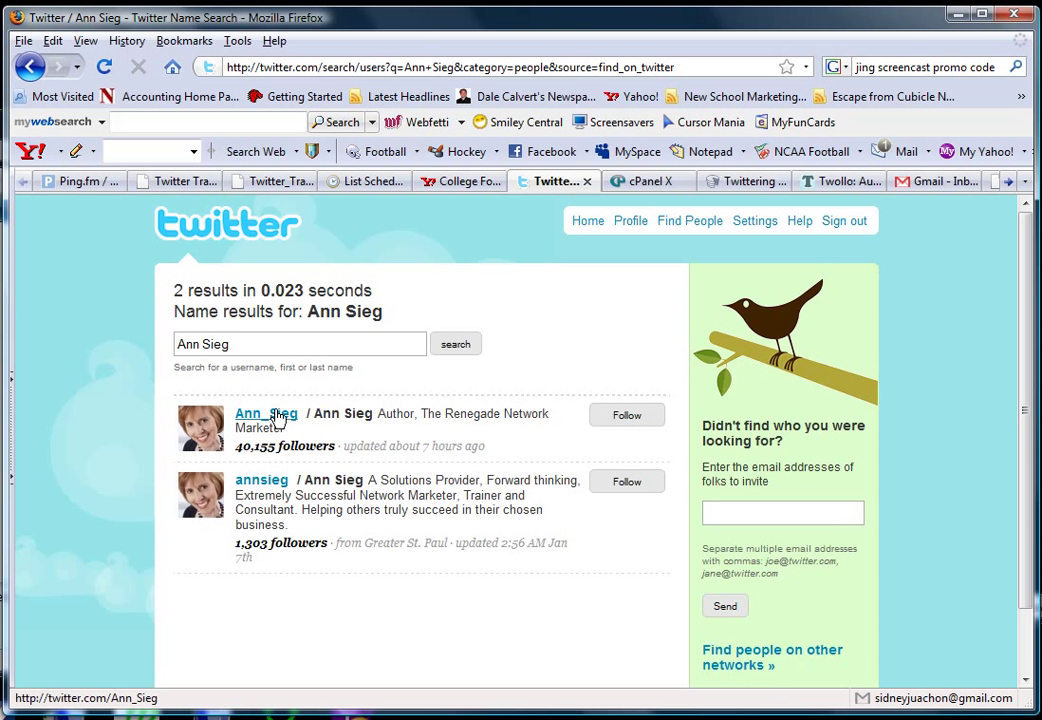
# Open Ann_Sieg's profile from the first search result (43,258 following, 40,155 followers).
pyautogui.click(266, 414)
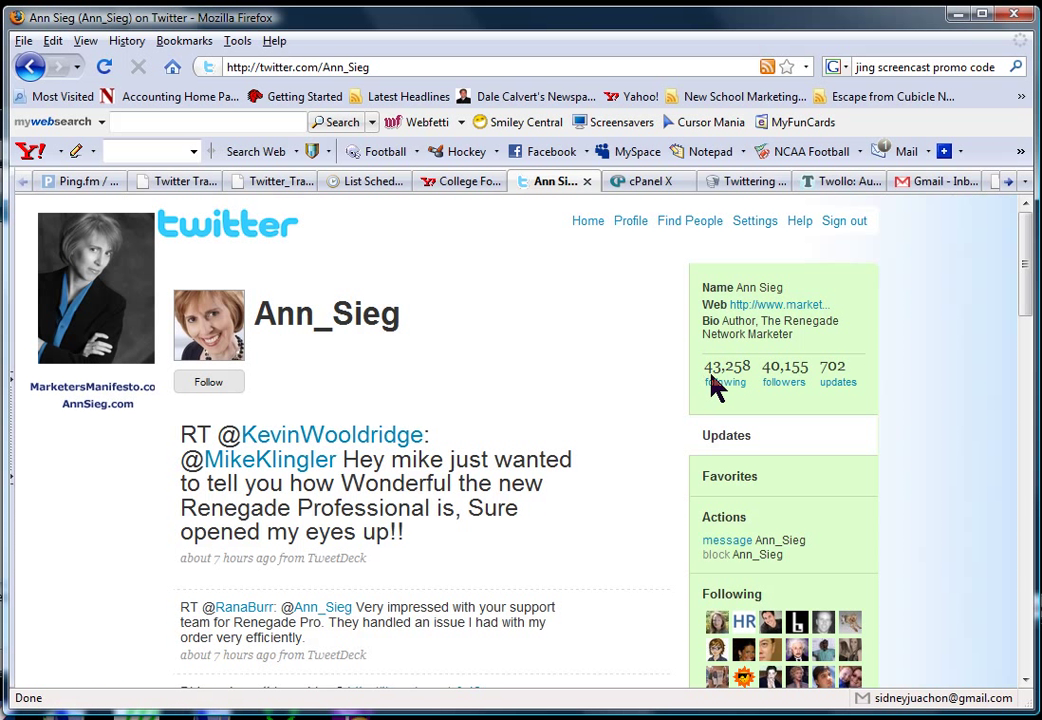
pyautogui.moveTo(784, 382)
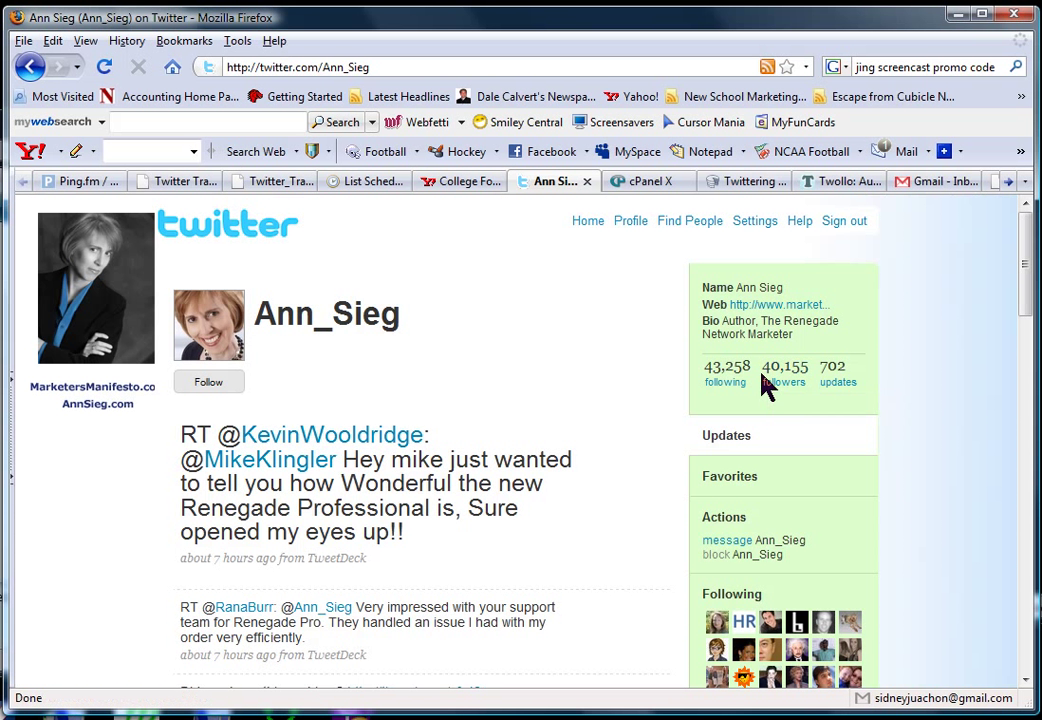
pyautogui.moveTo(768, 388)
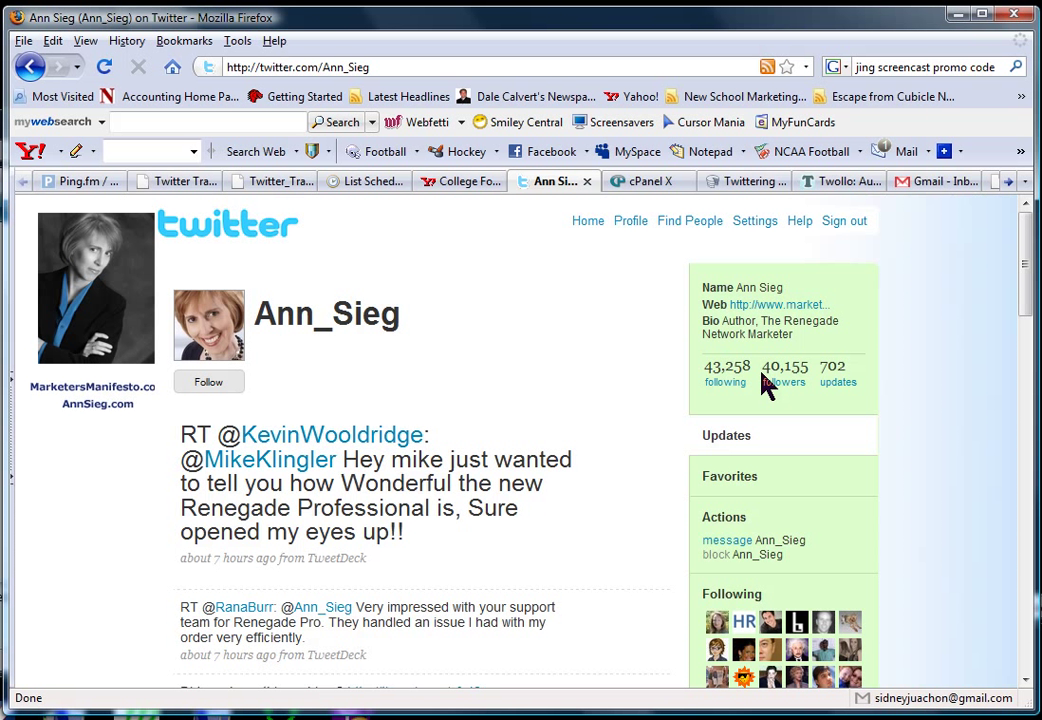
pyautogui.moveTo(740, 407)
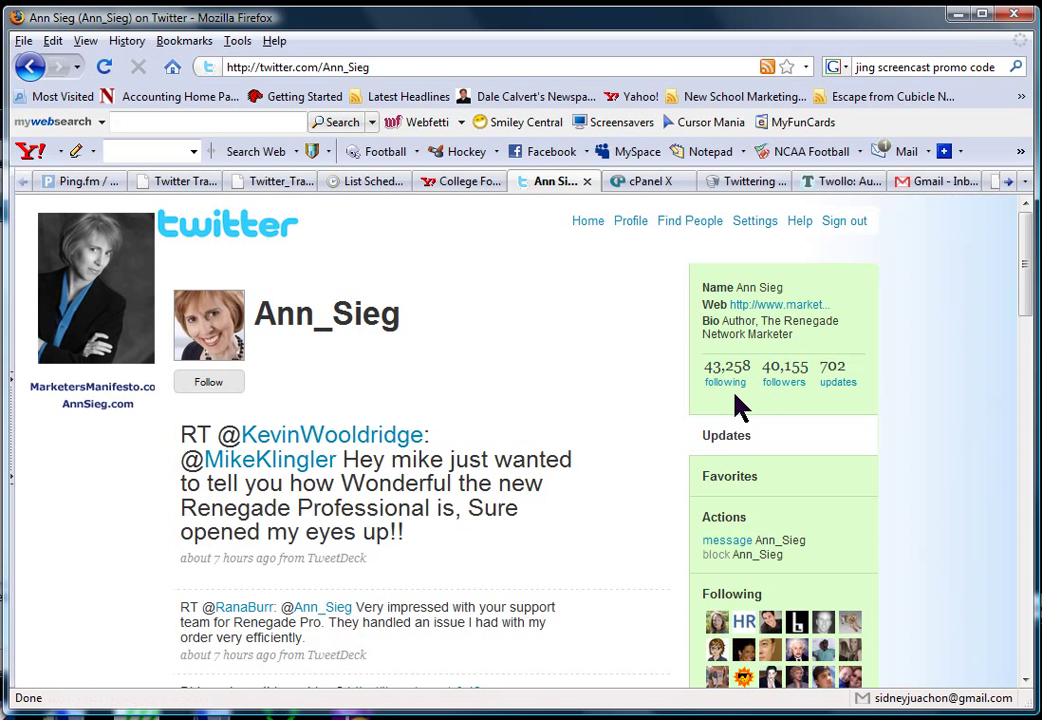
pyautogui.moveTo(700, 398)
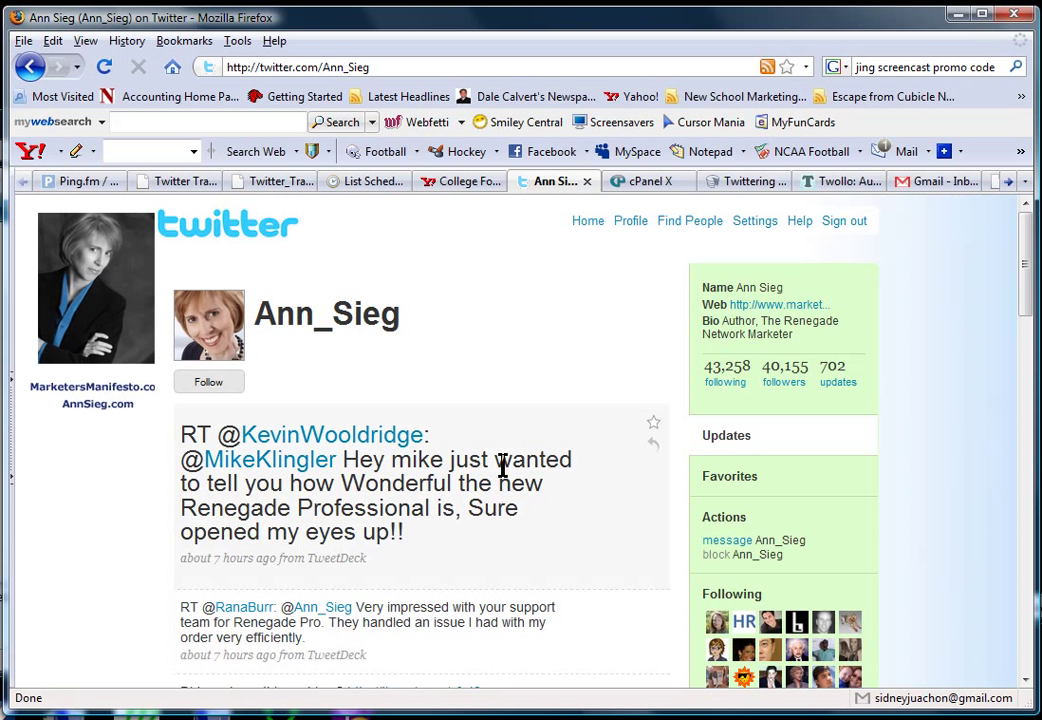
pyautogui.moveTo(455, 368)
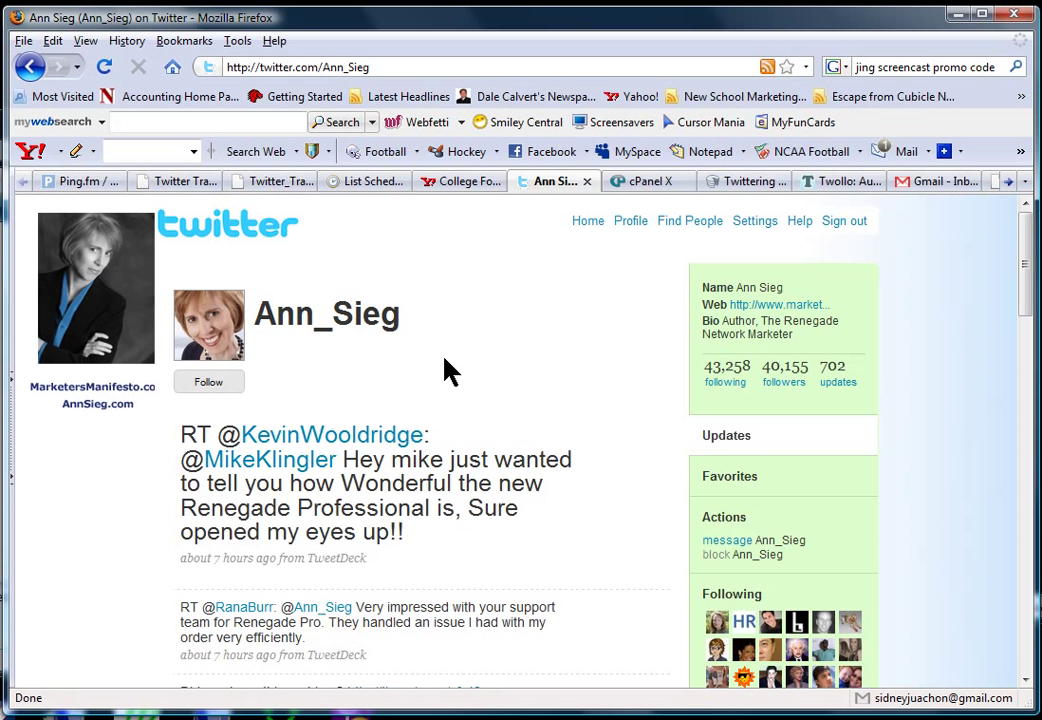
pyautogui.moveTo(447, 373)
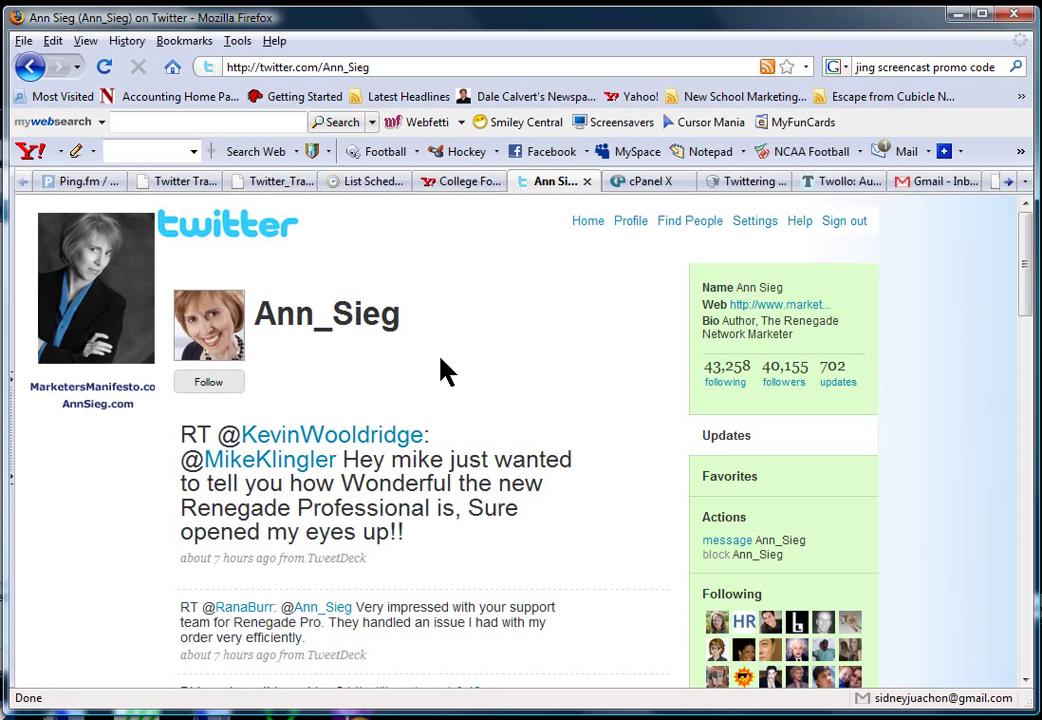
pyautogui.moveTo(540, 332)
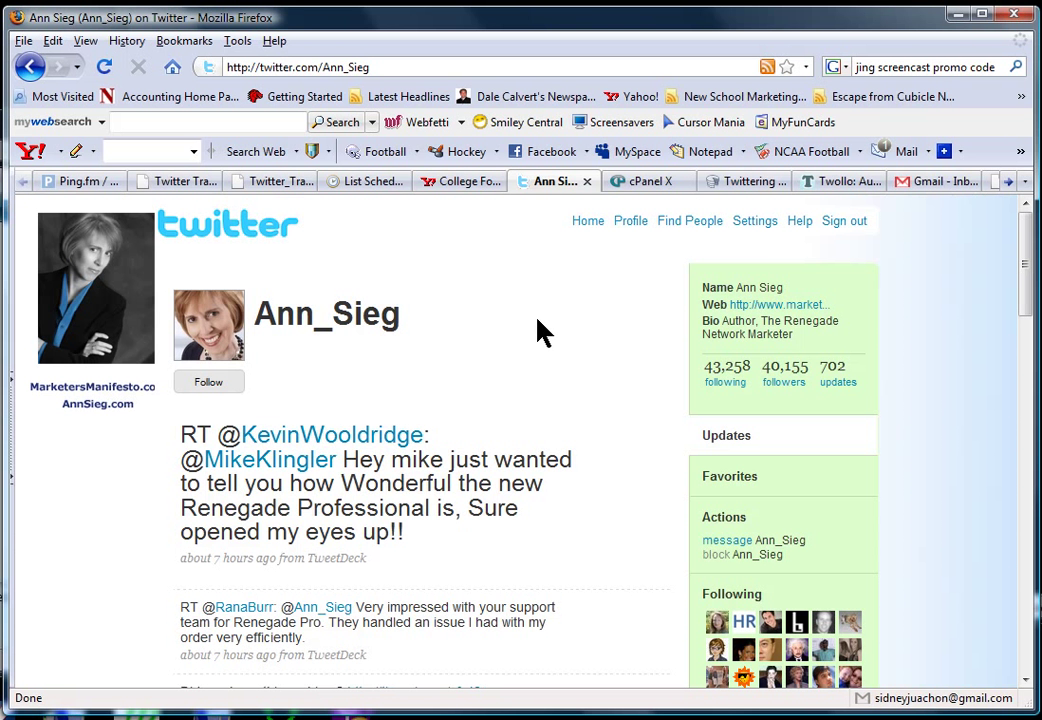
pyautogui.moveTo(540, 405)
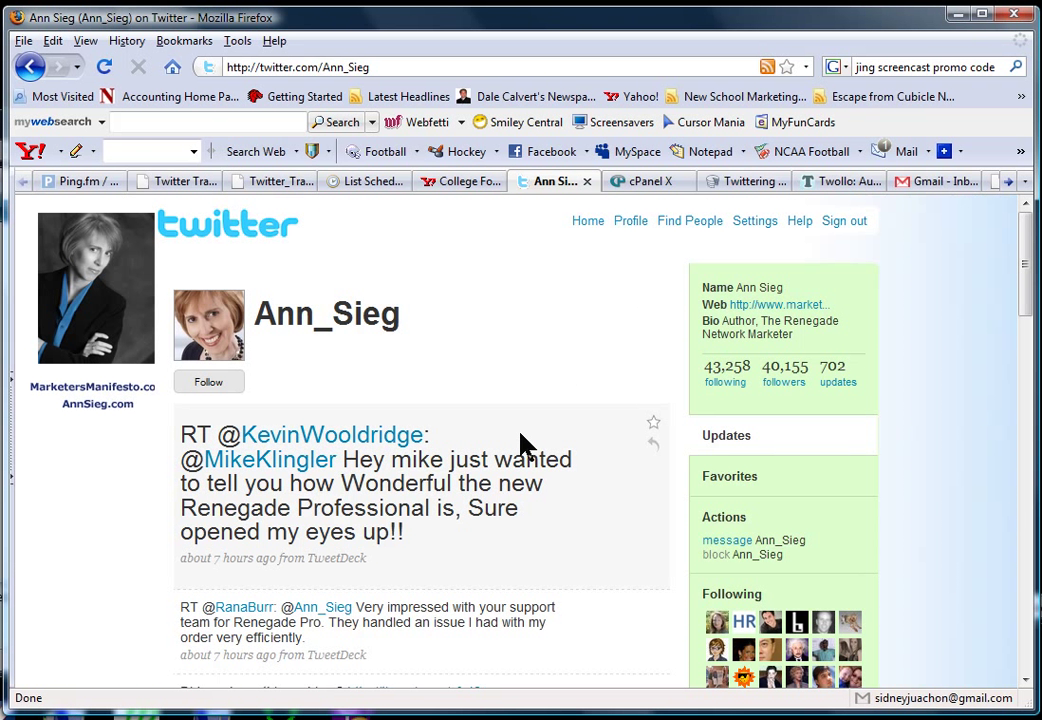
pyautogui.moveTo(500, 437)
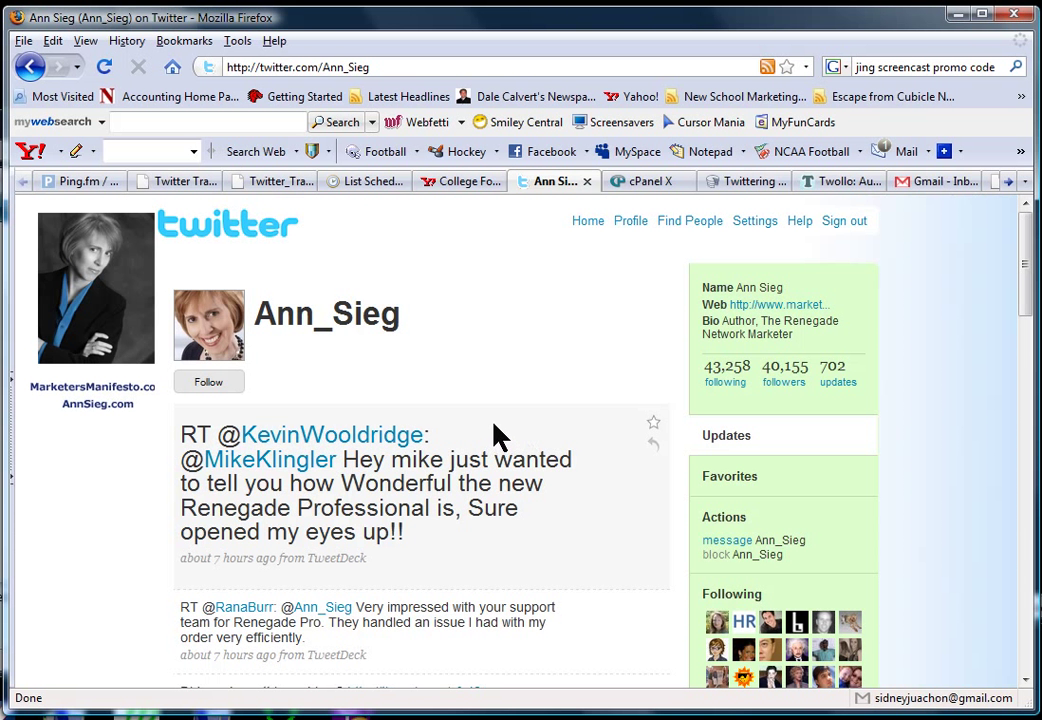
pyautogui.moveTo(575, 615)
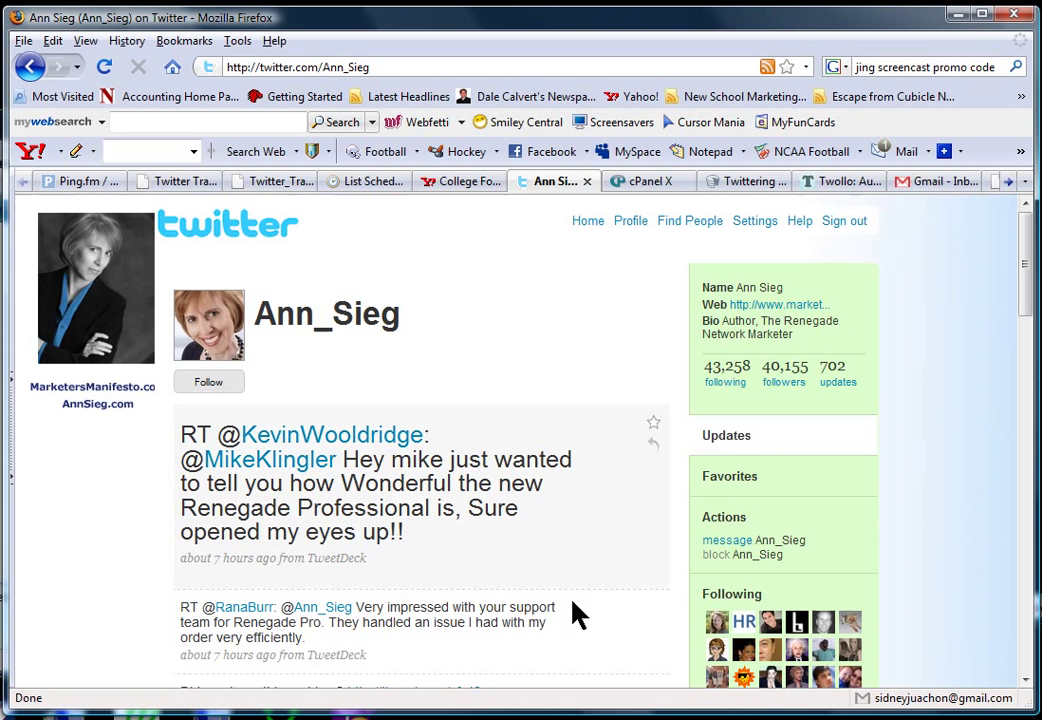
pyautogui.moveTo(500, 360)
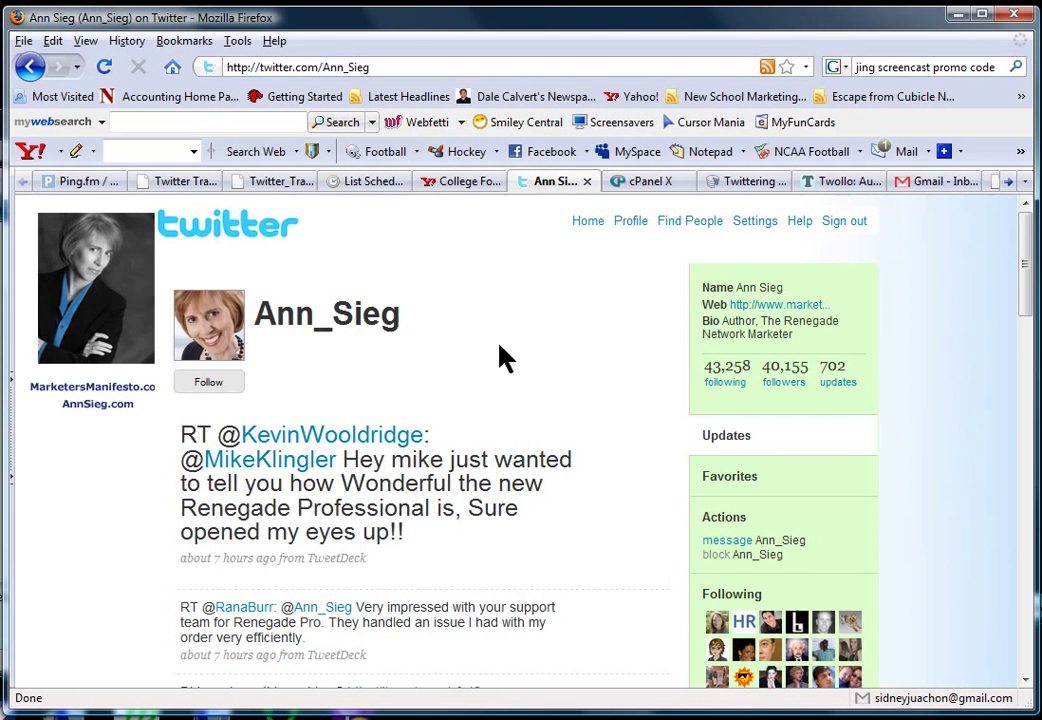
pyautogui.moveTo(785, 382)
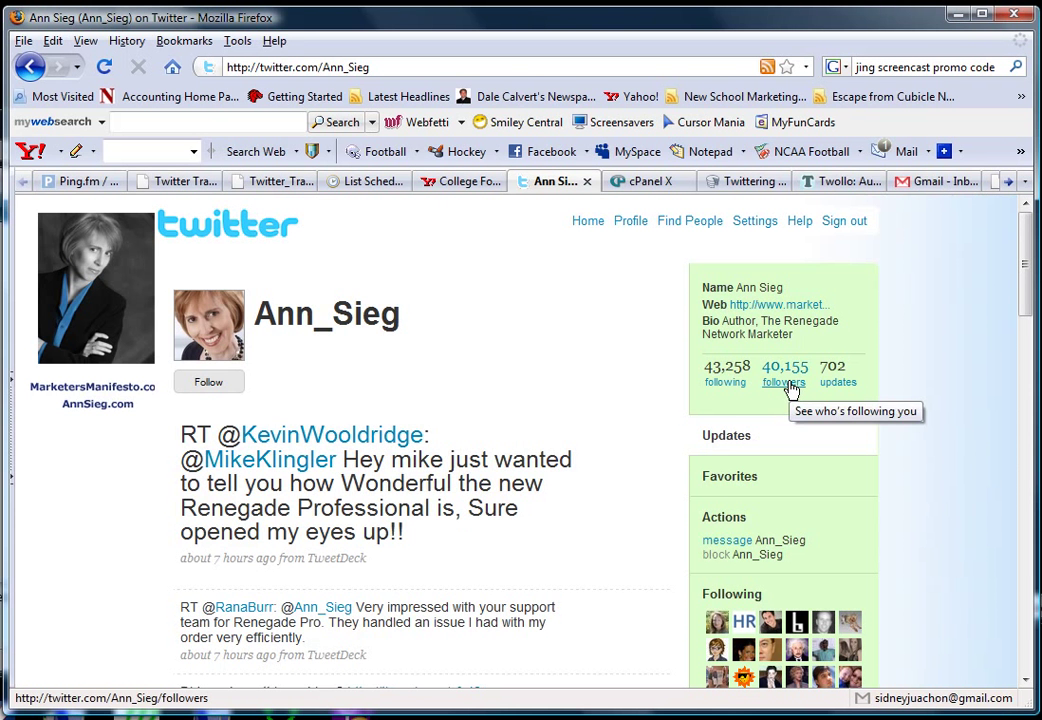
pyautogui.click(784, 366)
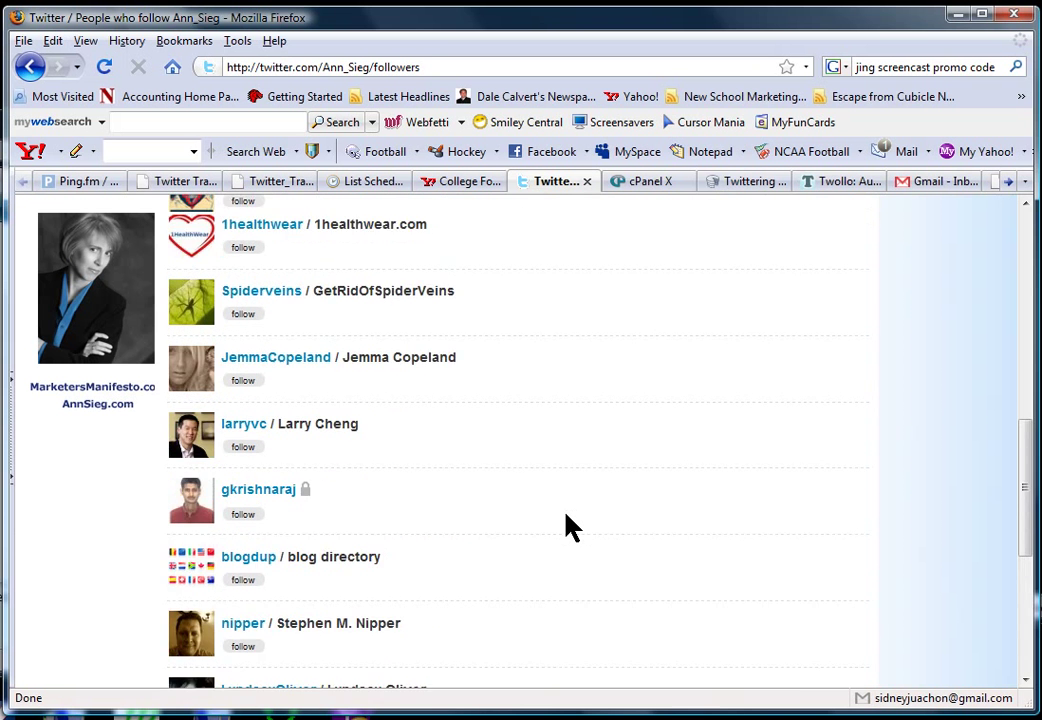
pyautogui.scroll(3)
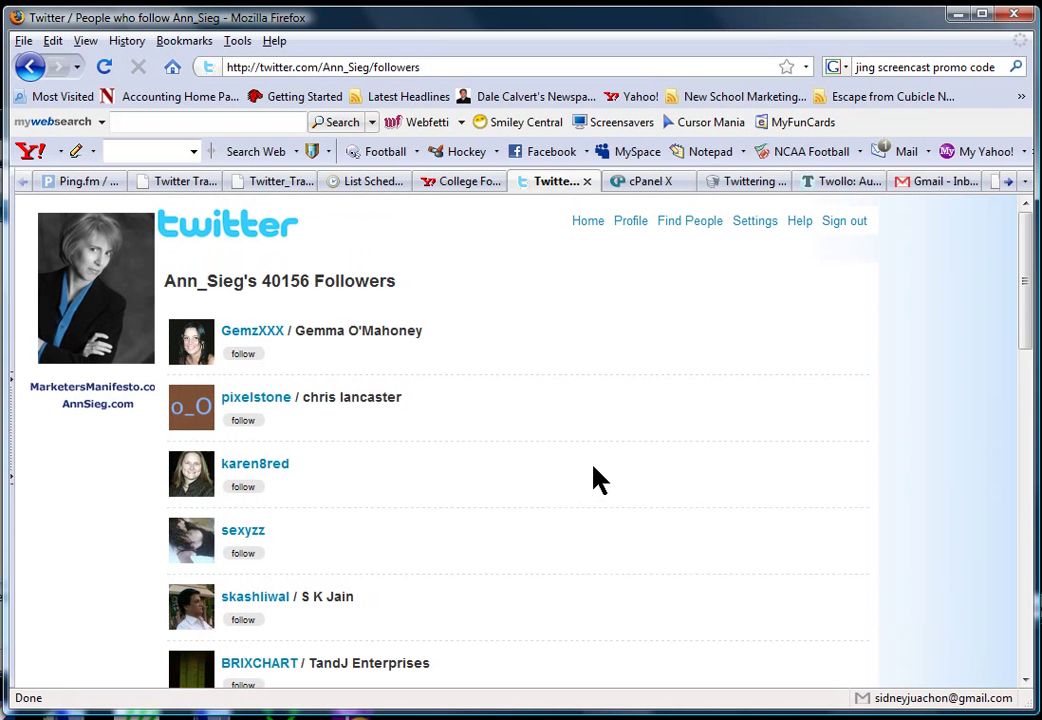
pyautogui.click(243, 353)
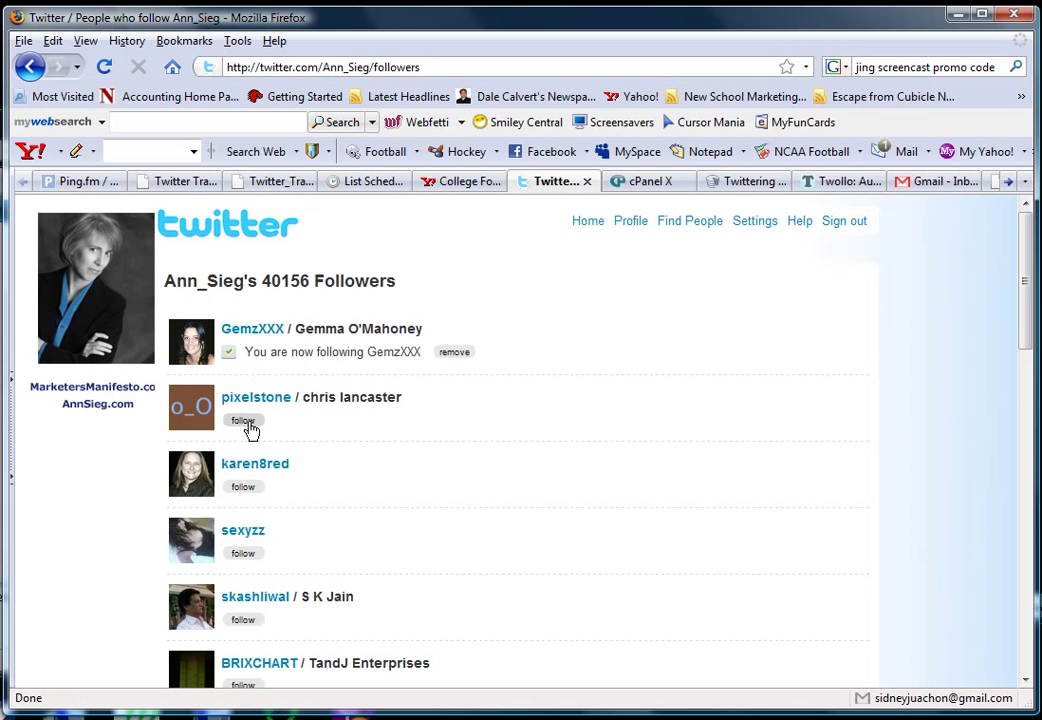
pyautogui.click(243, 420)
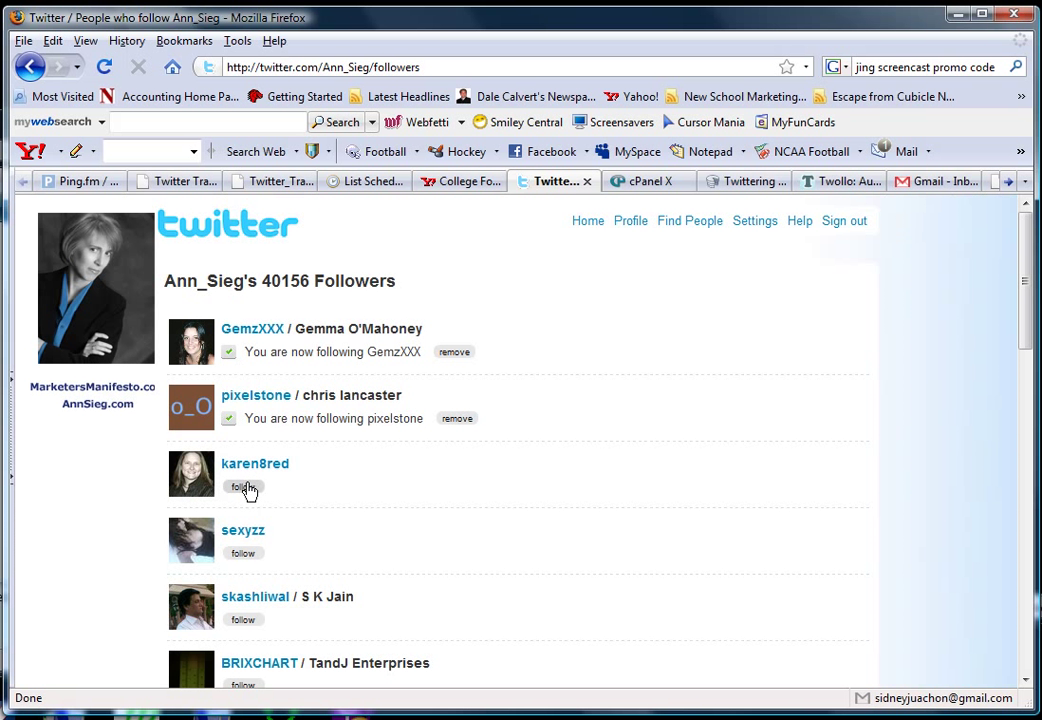
pyautogui.click(243, 487)
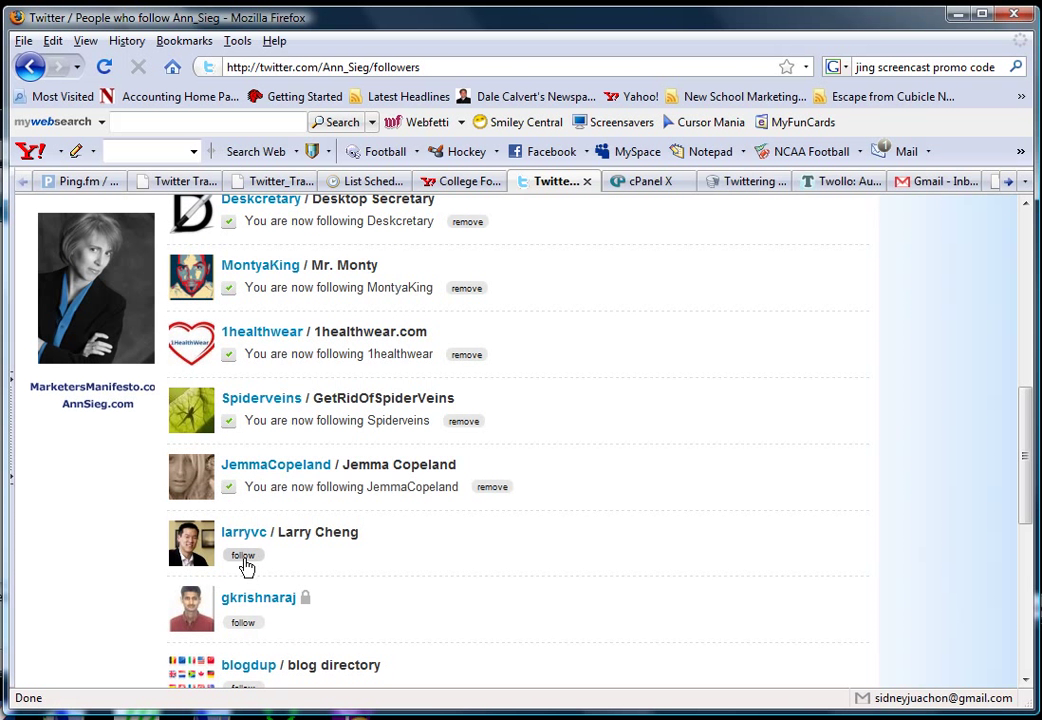
pyautogui.click(243, 555)
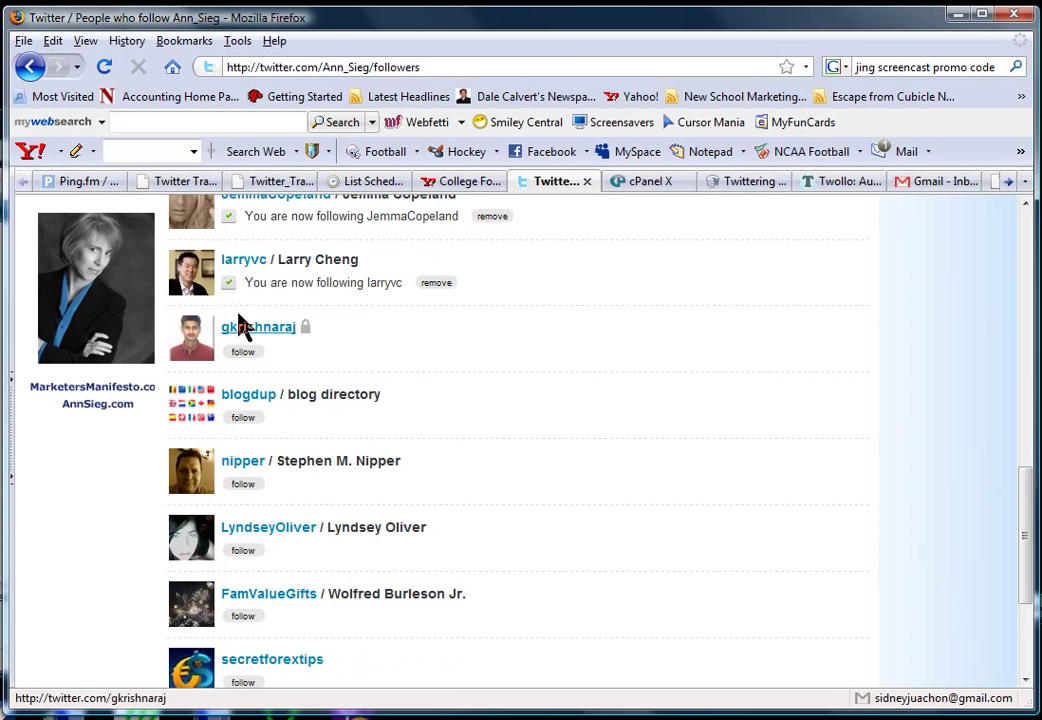
pyautogui.click(242, 351)
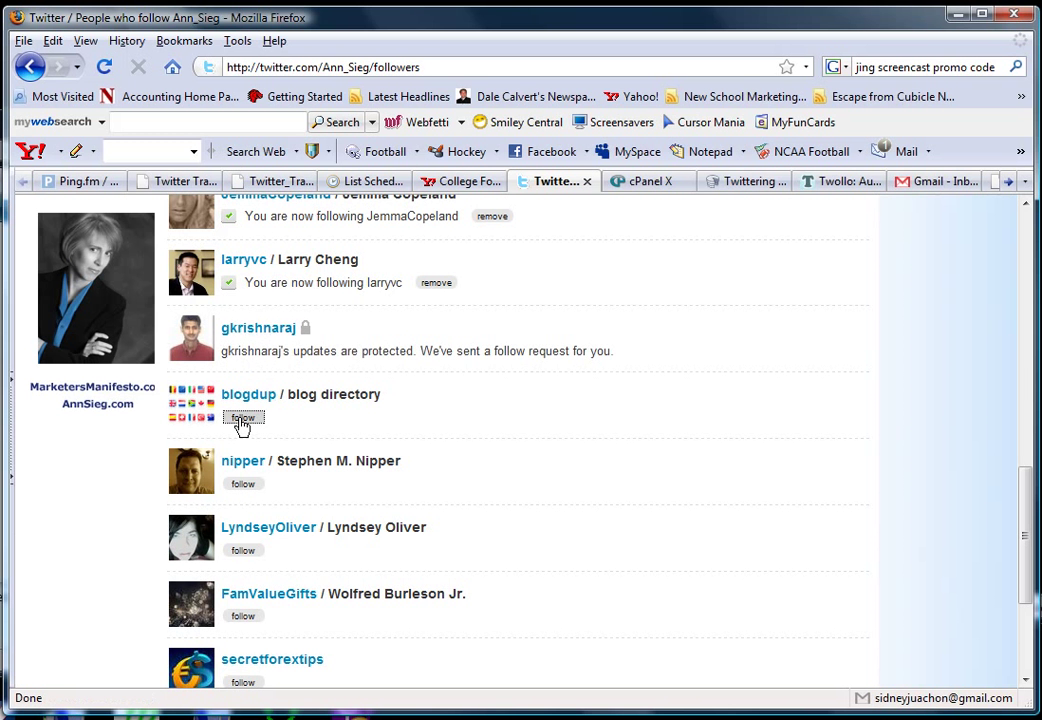
pyautogui.click(243, 418)
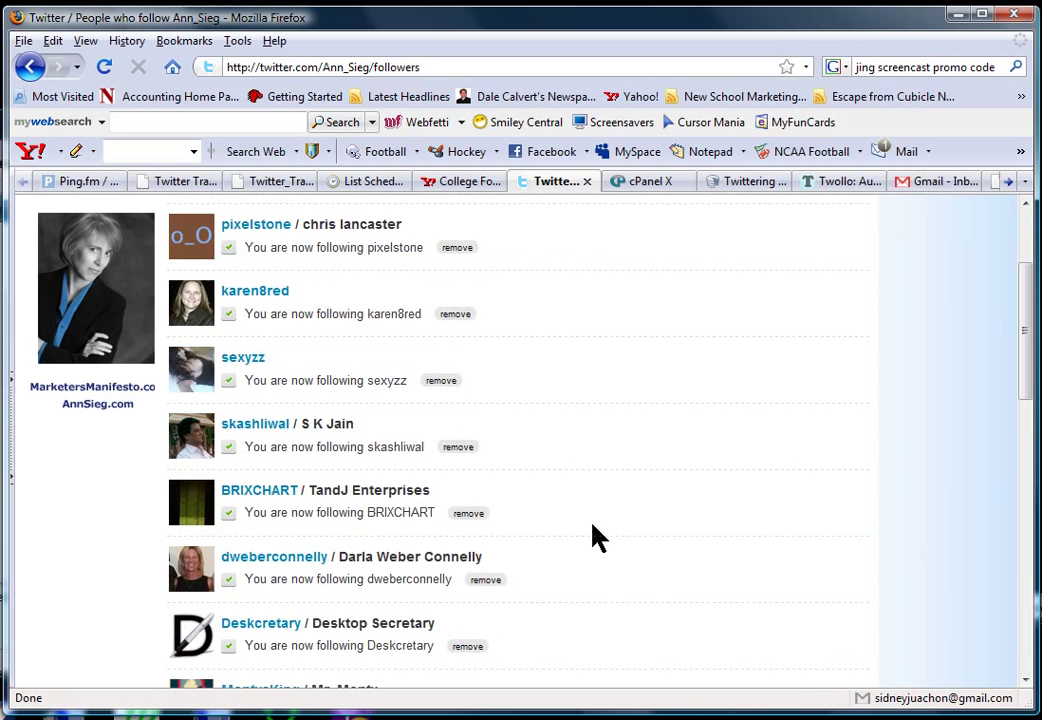
pyautogui.scroll(-3)
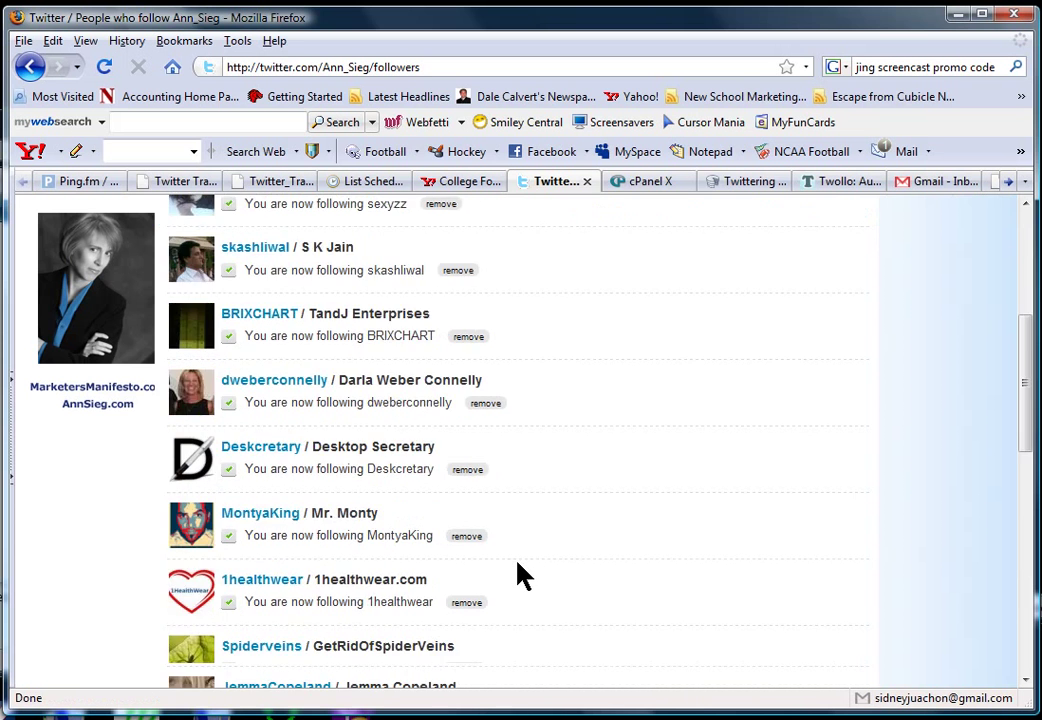
pyautogui.click(838, 591)
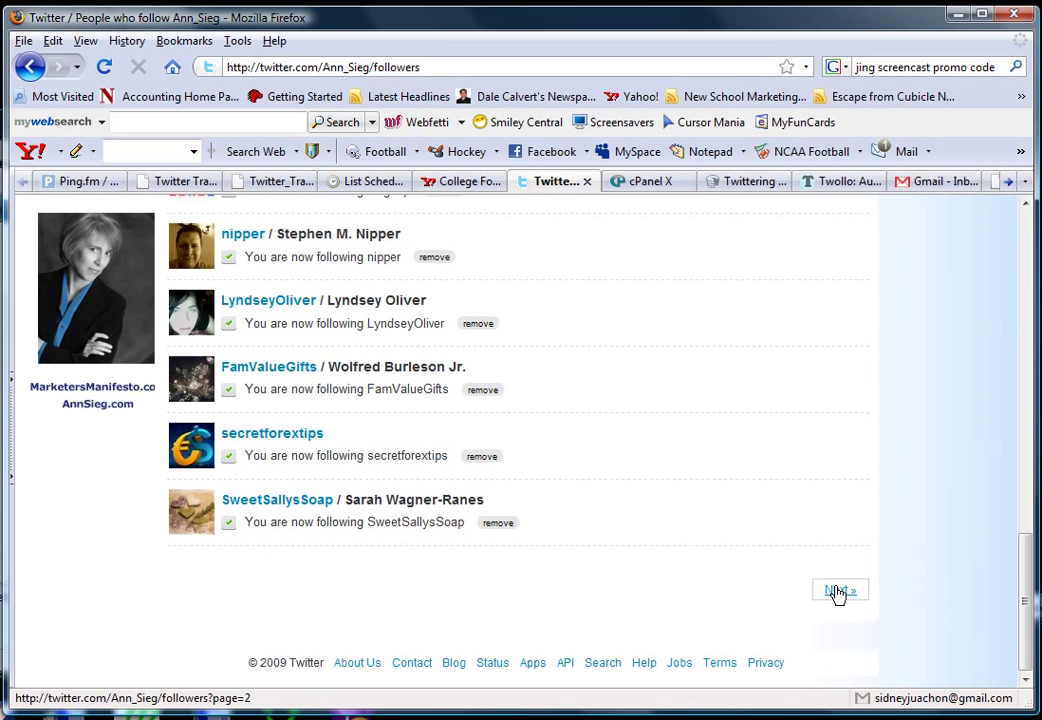
pyautogui.click(838, 591)
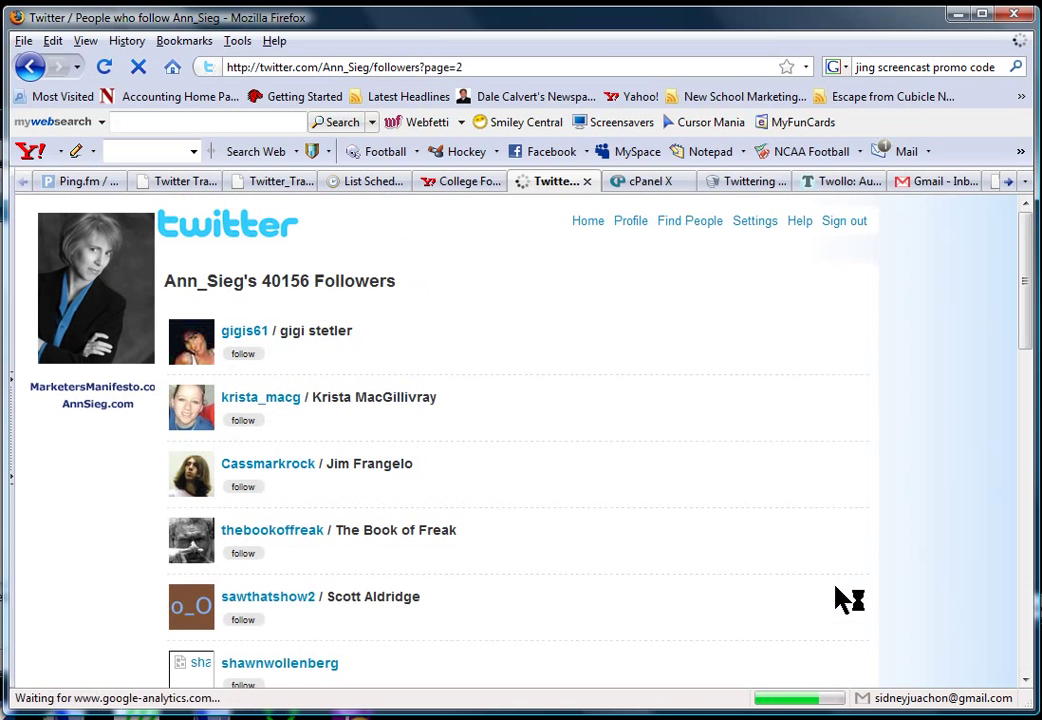
pyautogui.scroll(-3)
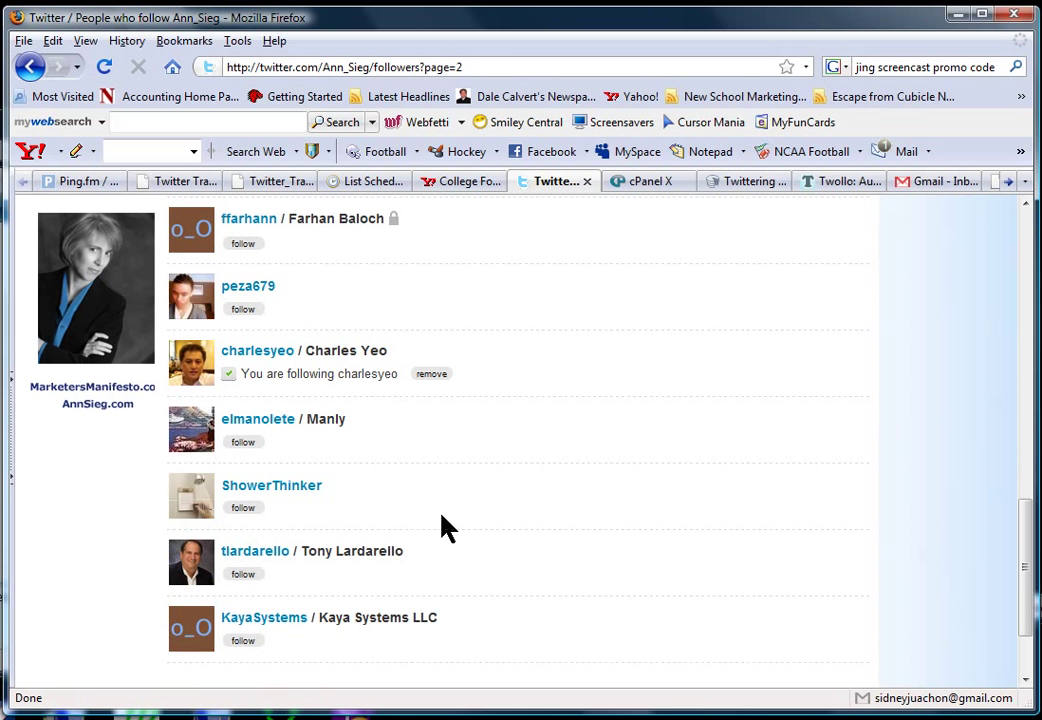
pyautogui.moveTo(264, 617)
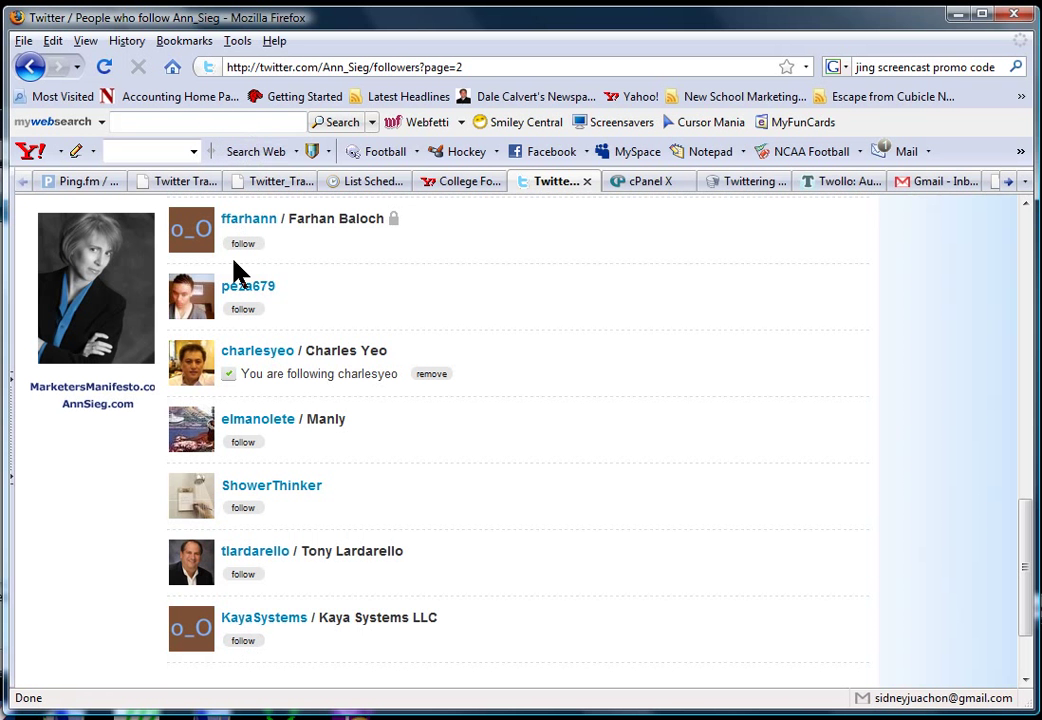
pyautogui.scroll(-3)
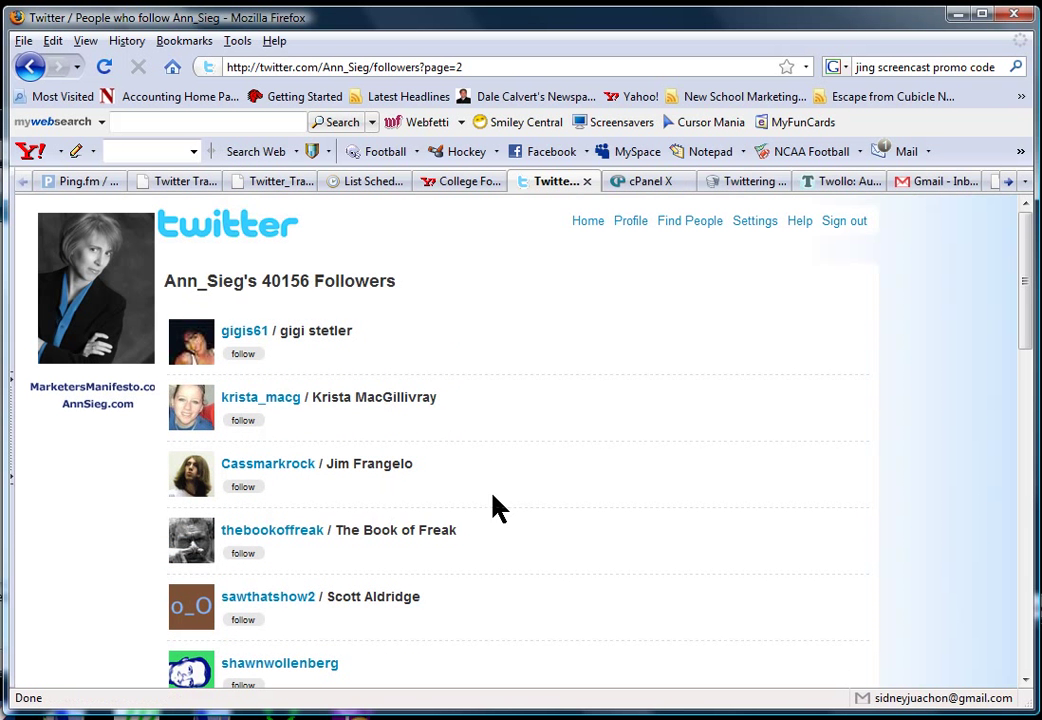
pyautogui.scroll(-3)
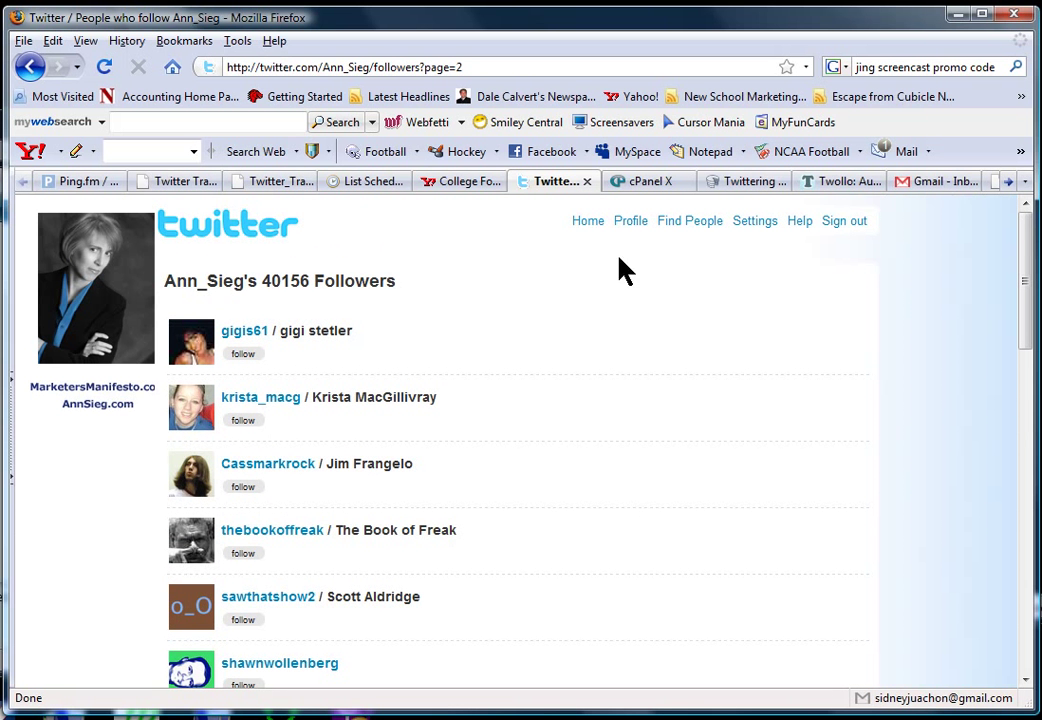
# Return to lesid's home timeline showing 1,416 following and 1,056 followers.
pyautogui.click(588, 220)
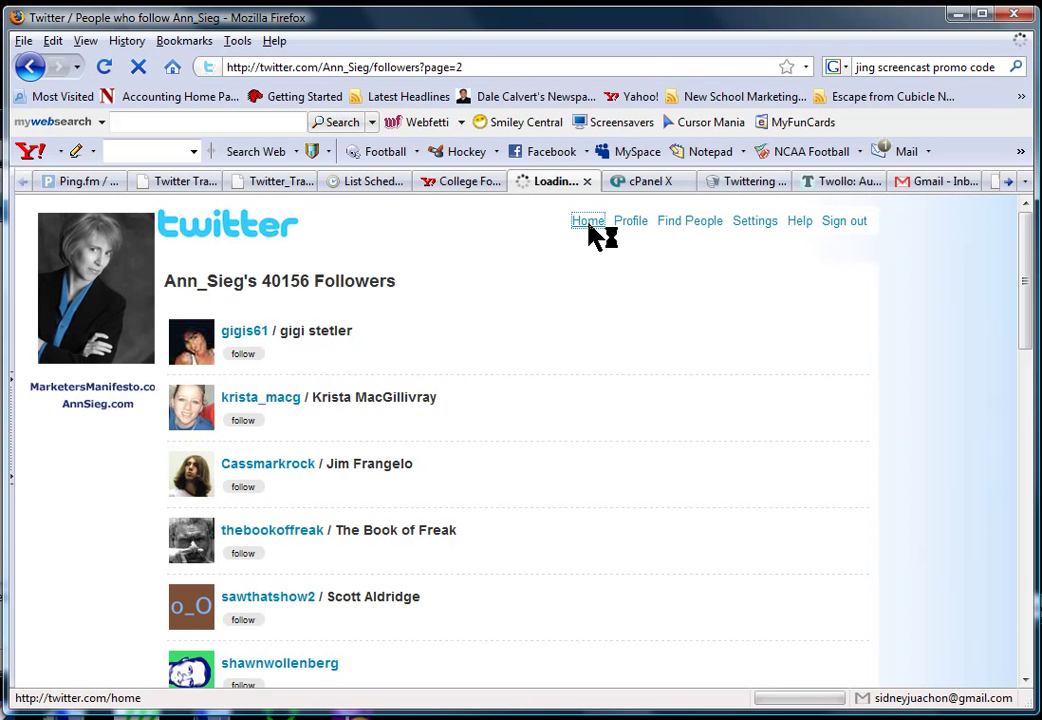
pyautogui.click(587, 221)
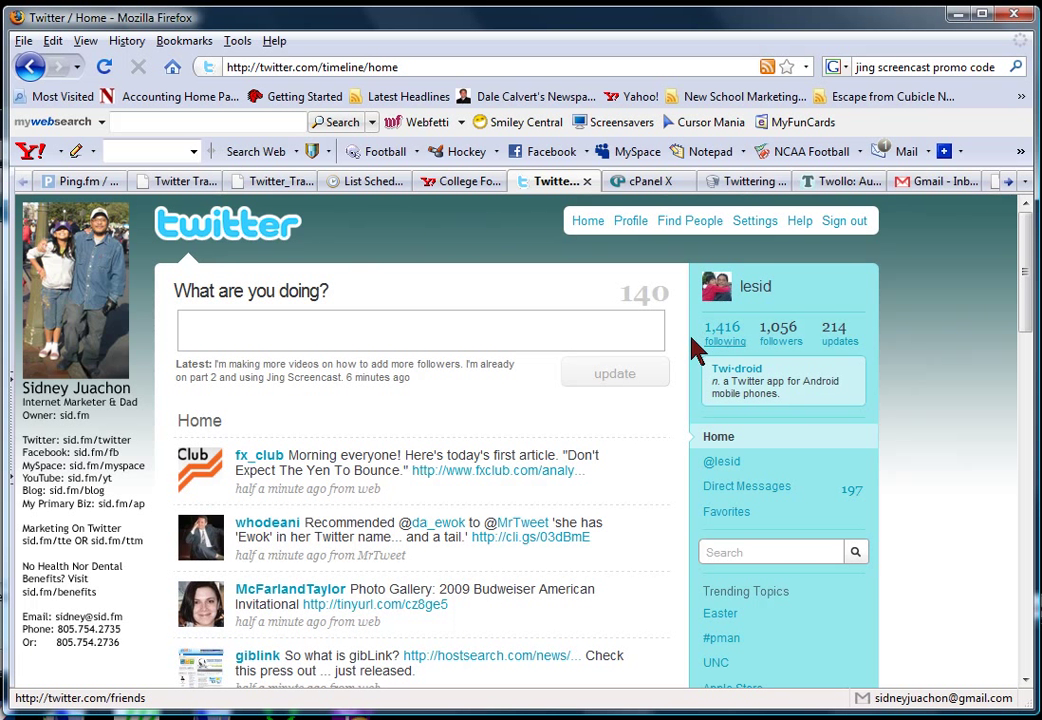
pyautogui.moveTo(730, 352)
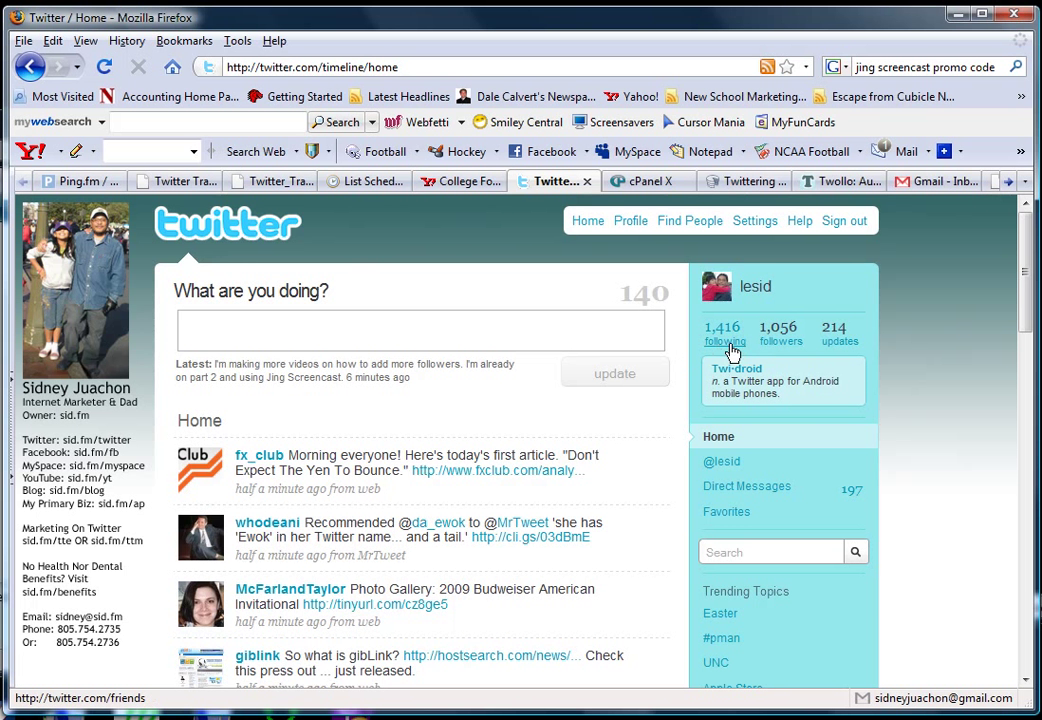
pyautogui.moveTo(736, 369)
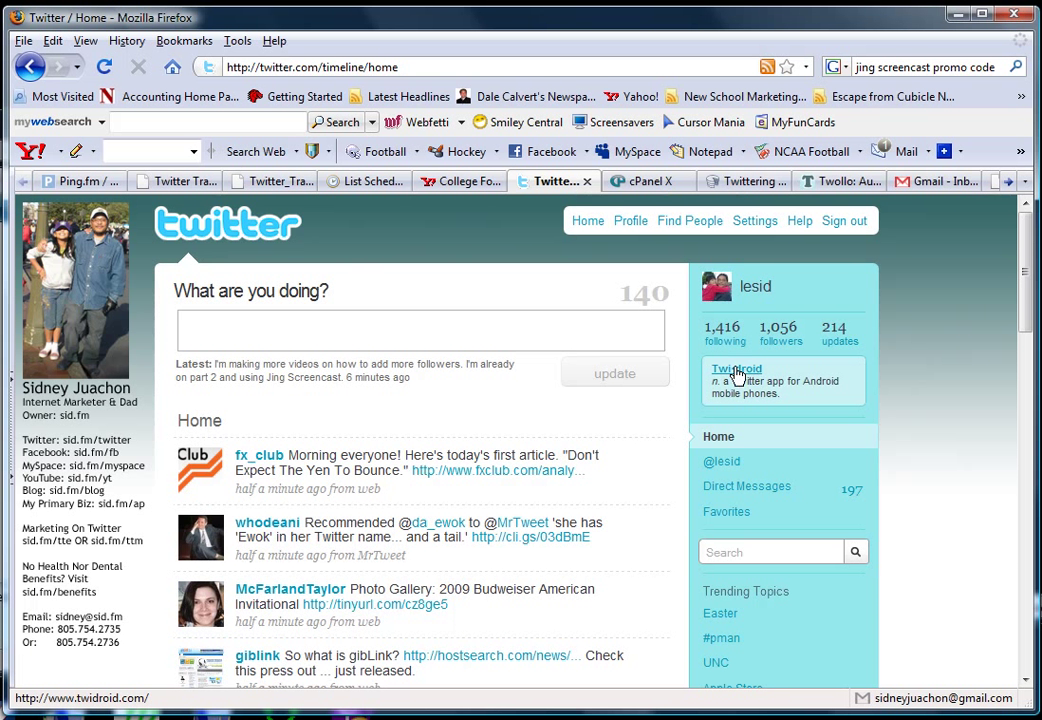
pyautogui.moveTo(700, 332)
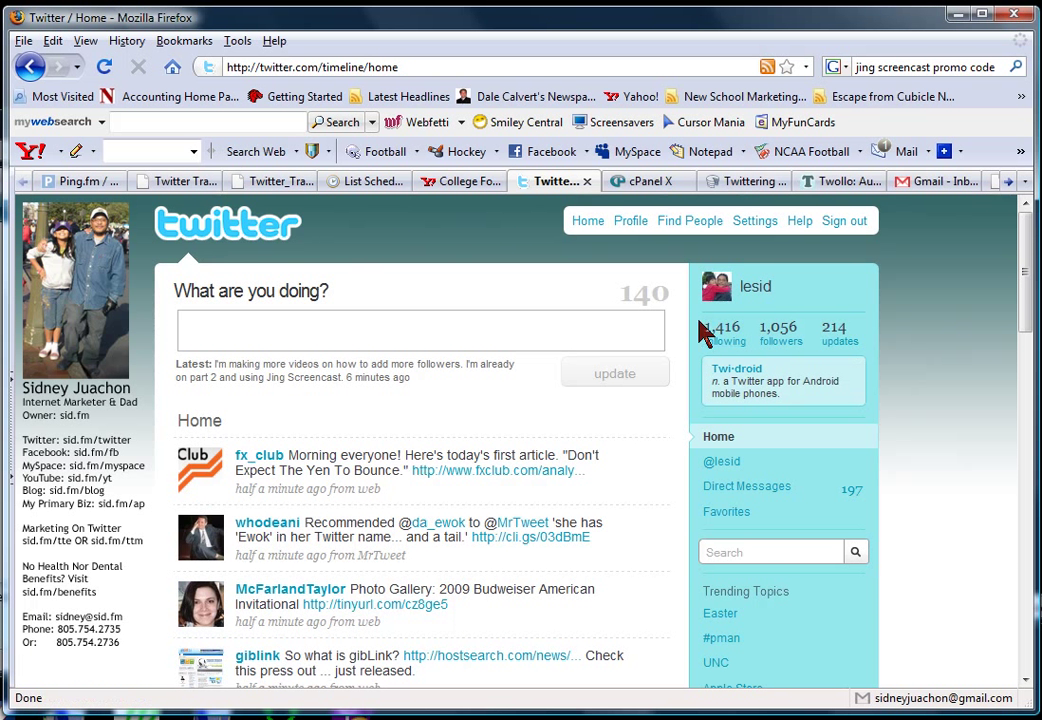
pyautogui.moveTo(779, 341)
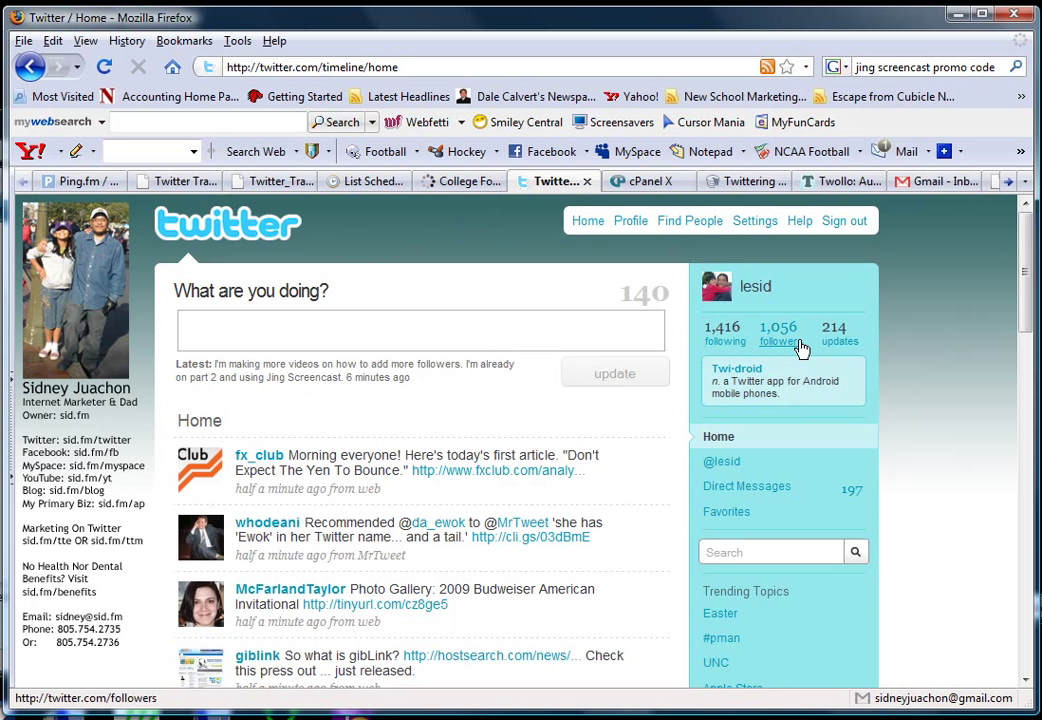
pyautogui.moveTo(778, 342)
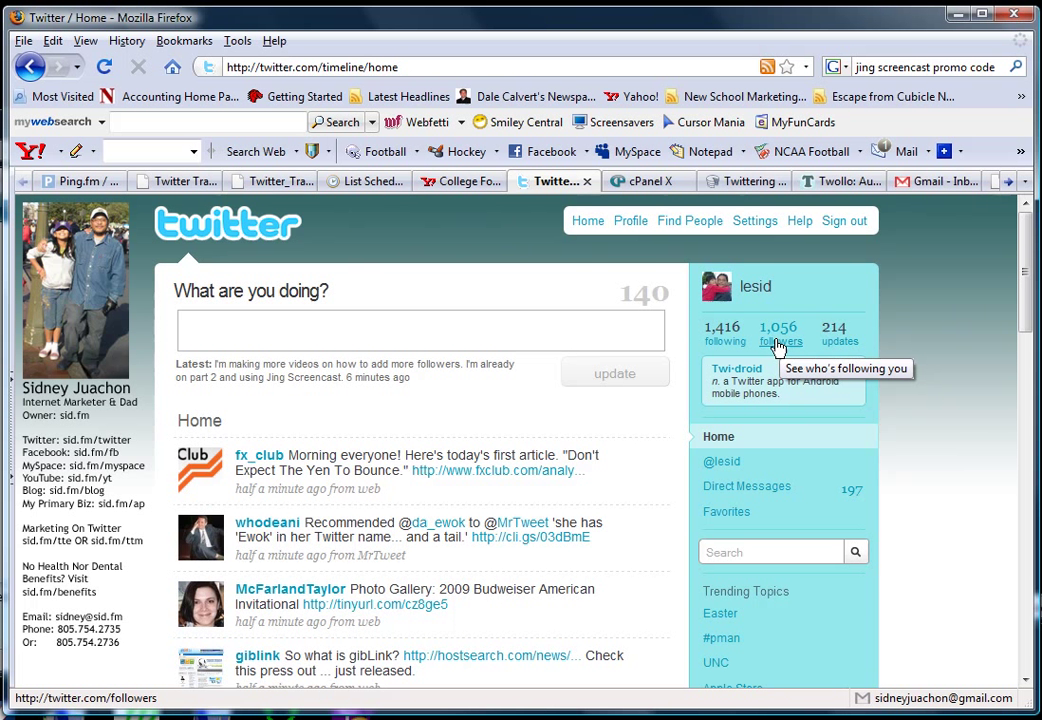
pyautogui.moveTo(778, 345)
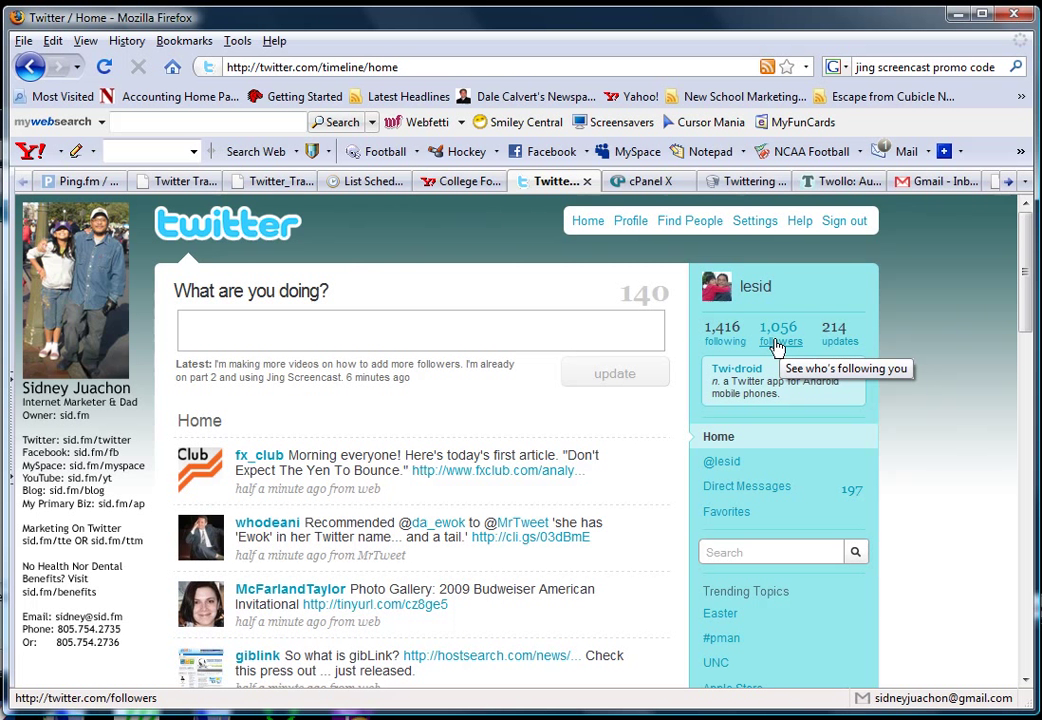
pyautogui.moveTo(779, 345)
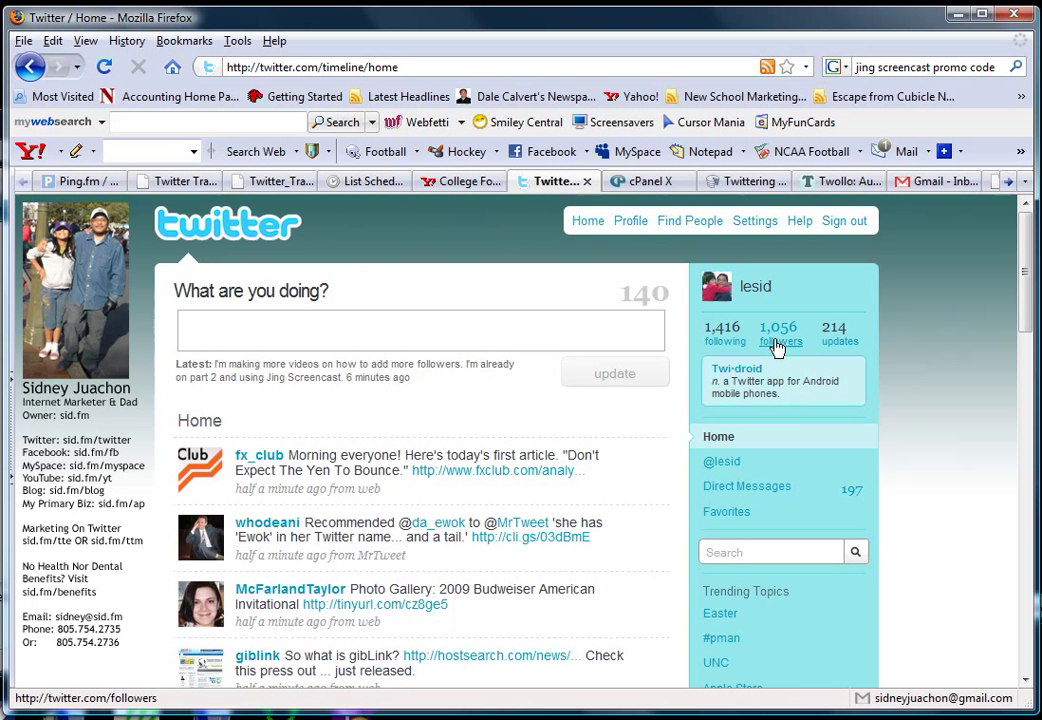
pyautogui.moveTo(722, 341)
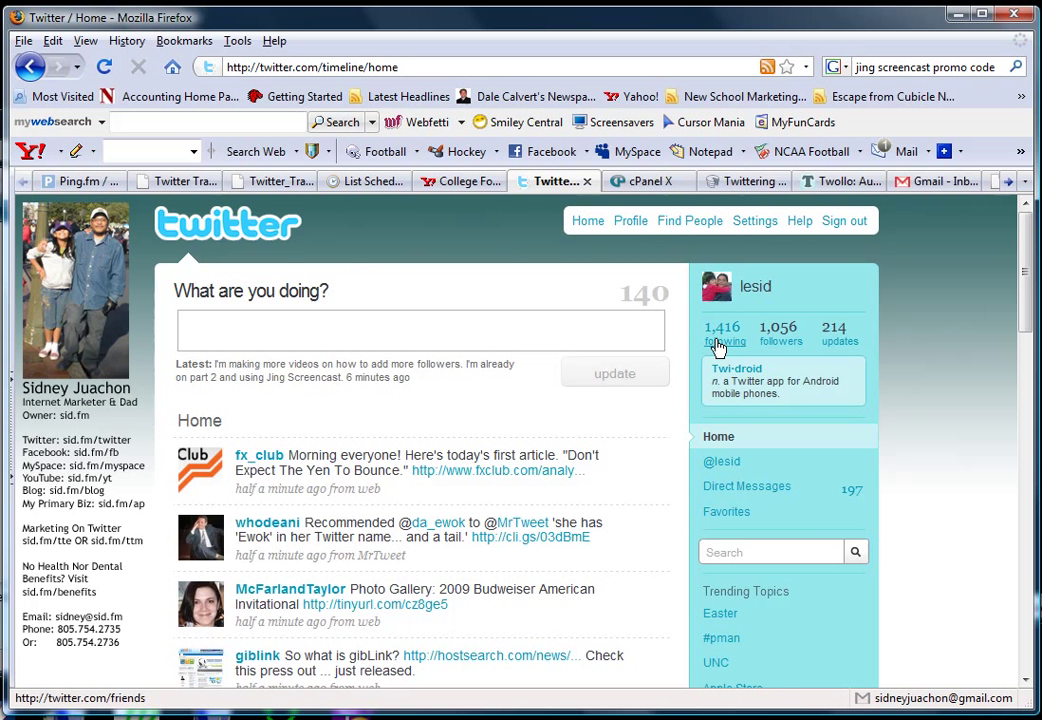
pyautogui.moveTo(722, 341)
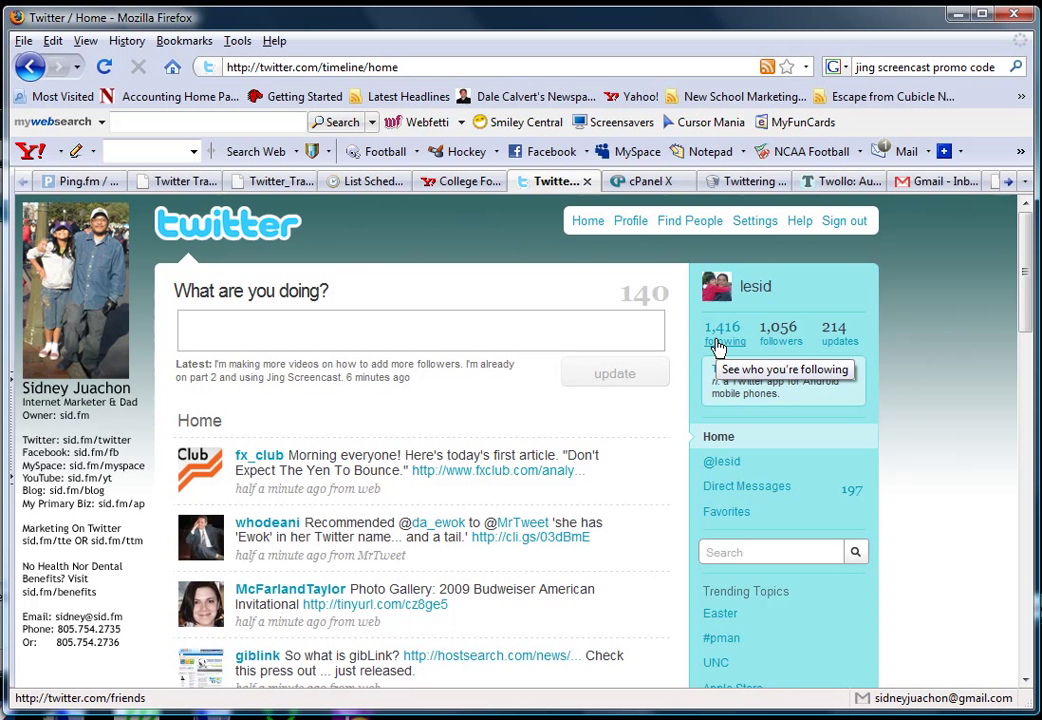
pyautogui.moveTo(781, 341)
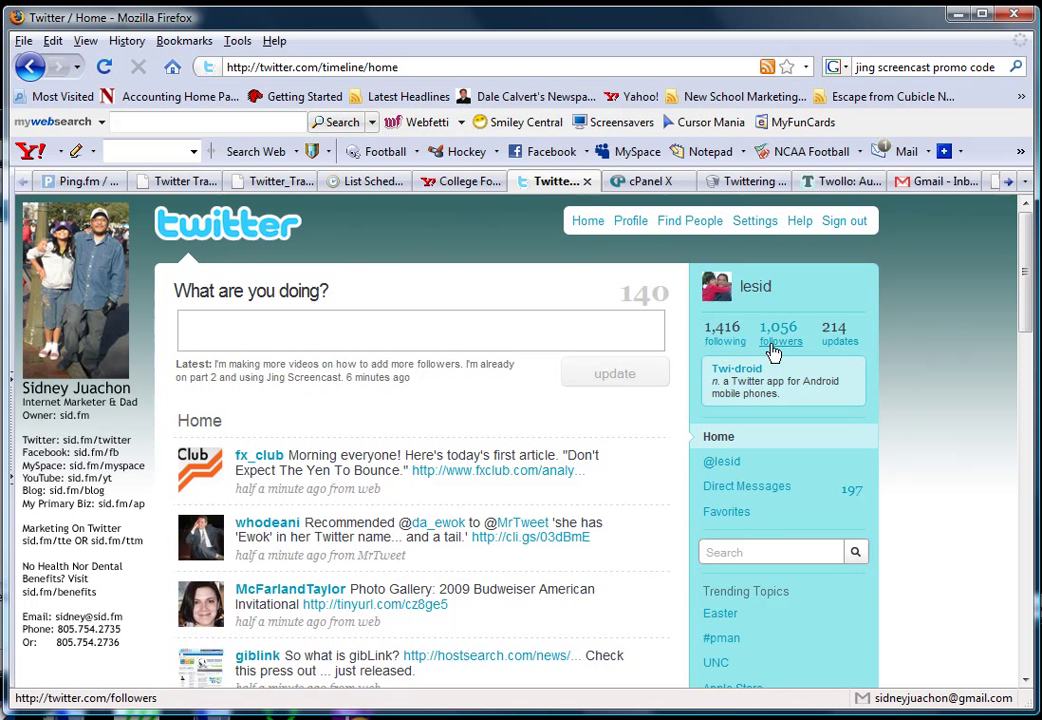
pyautogui.moveTo(780, 341)
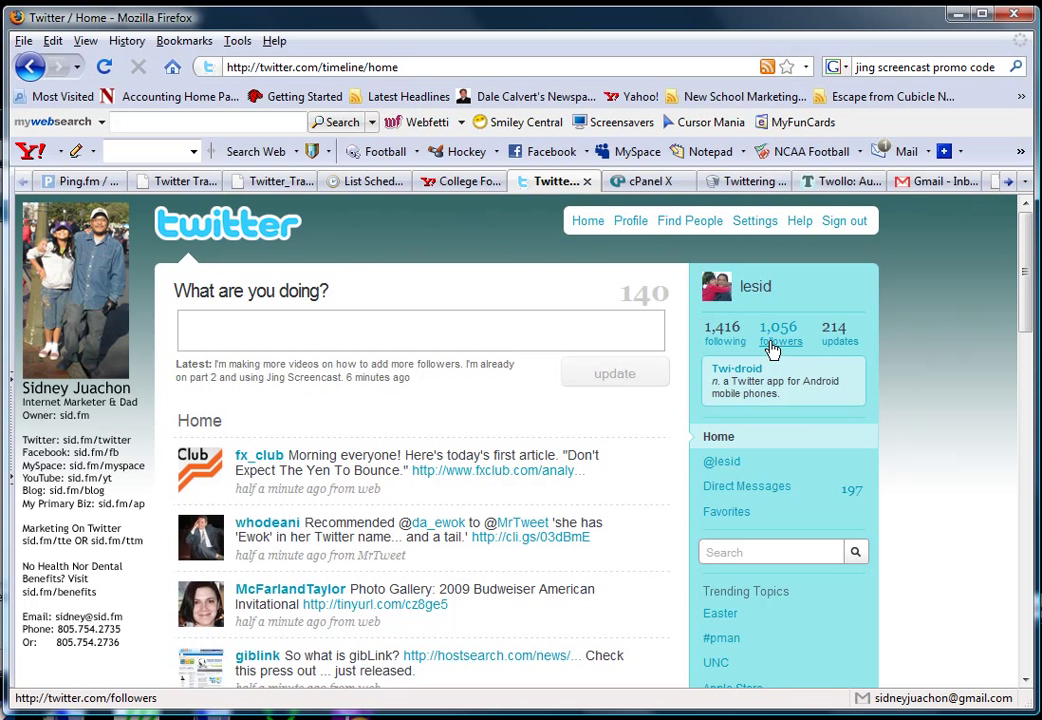
pyautogui.moveTo(779, 341)
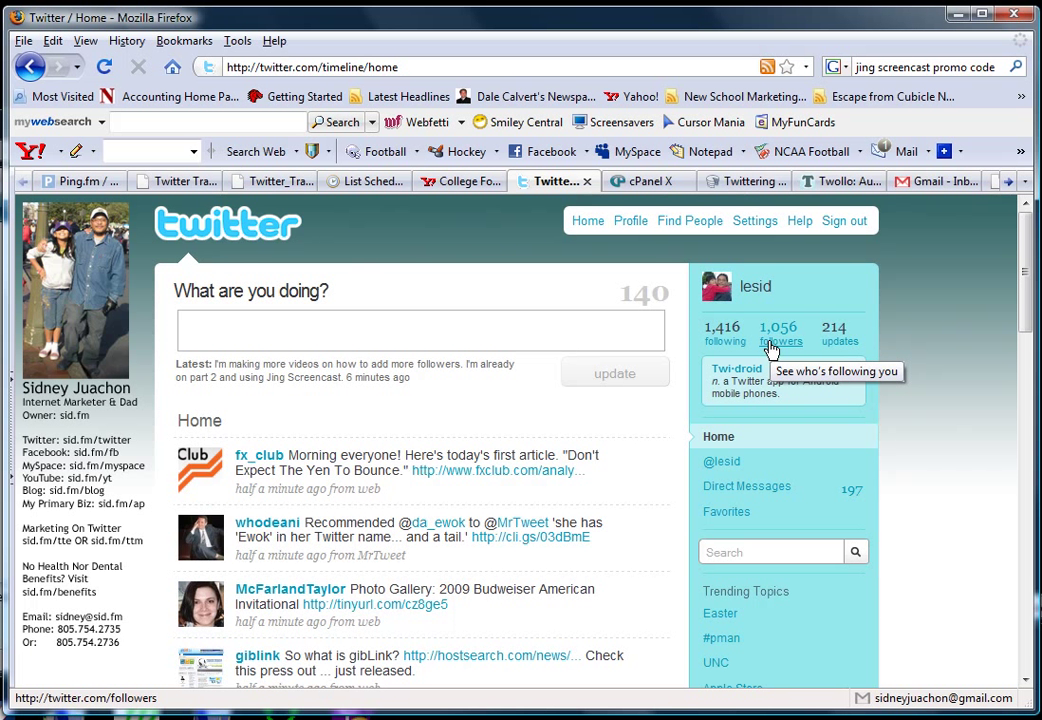
pyautogui.moveTo(930, 425)
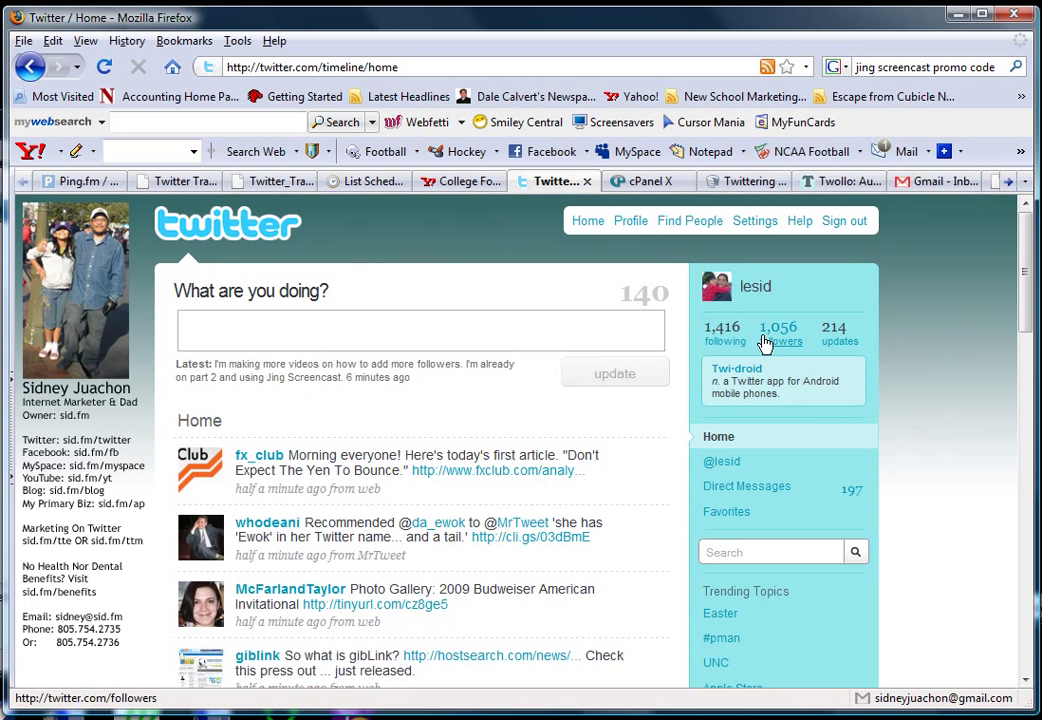
pyautogui.moveTo(770, 346)
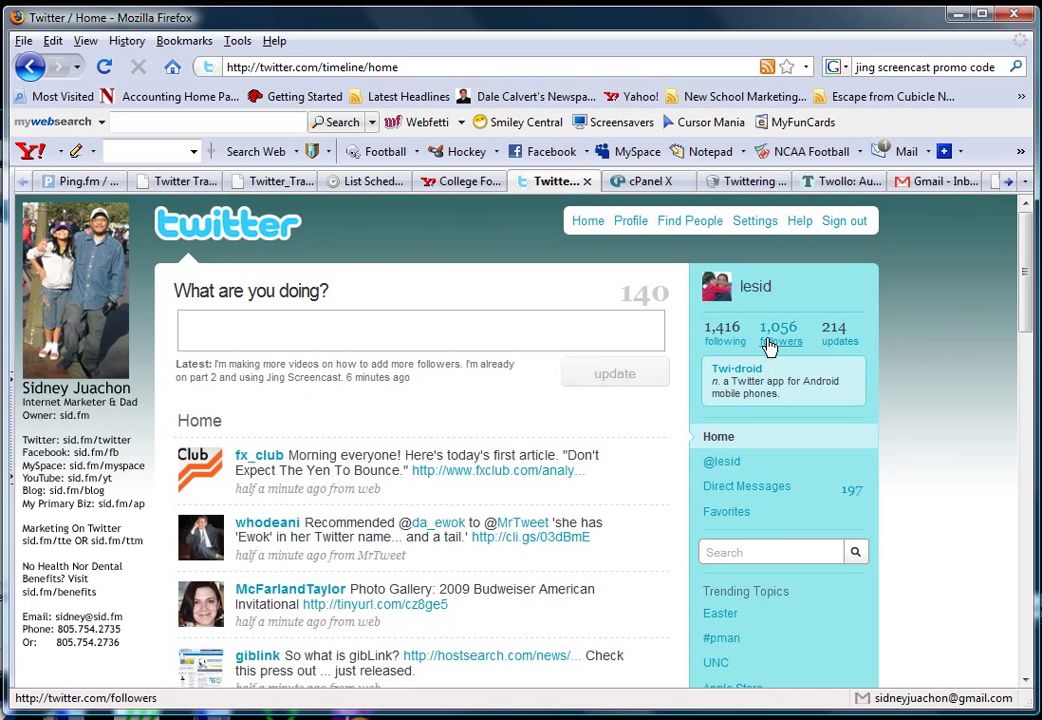
pyautogui.moveTo(778, 341)
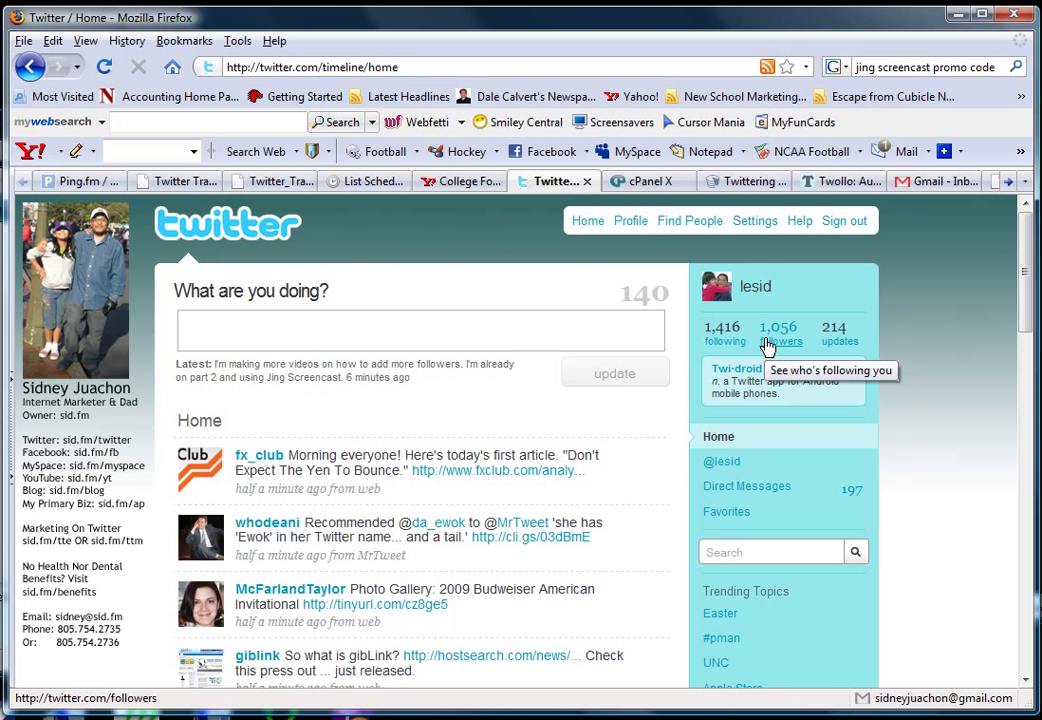
pyautogui.moveTo(410, 500)
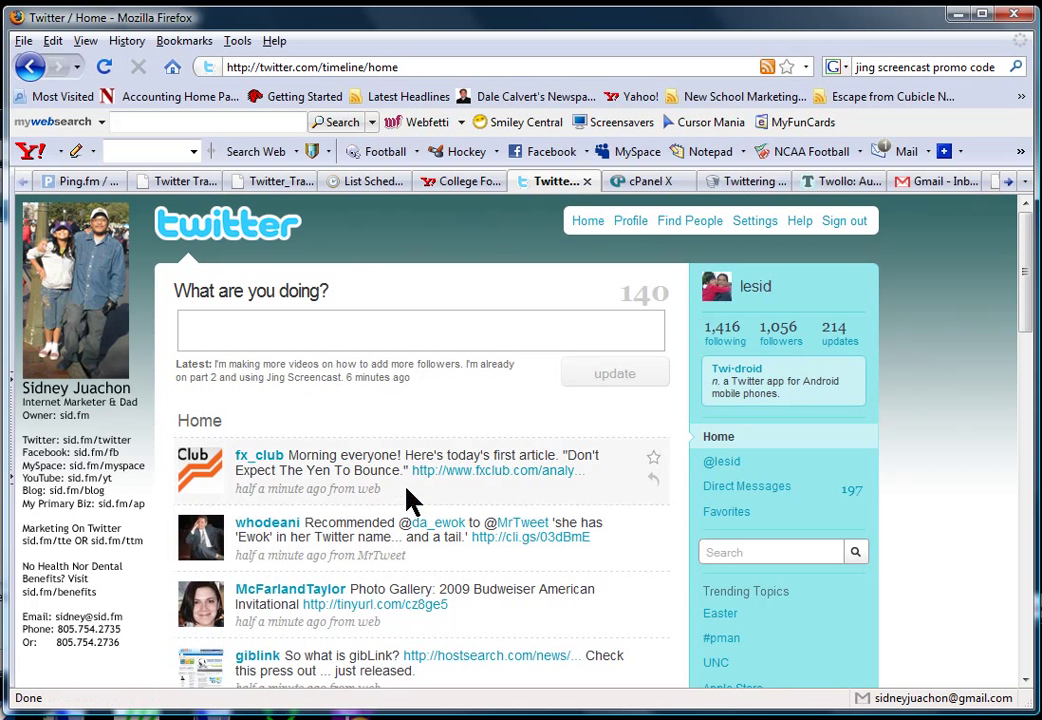
pyautogui.moveTo(655, 580)
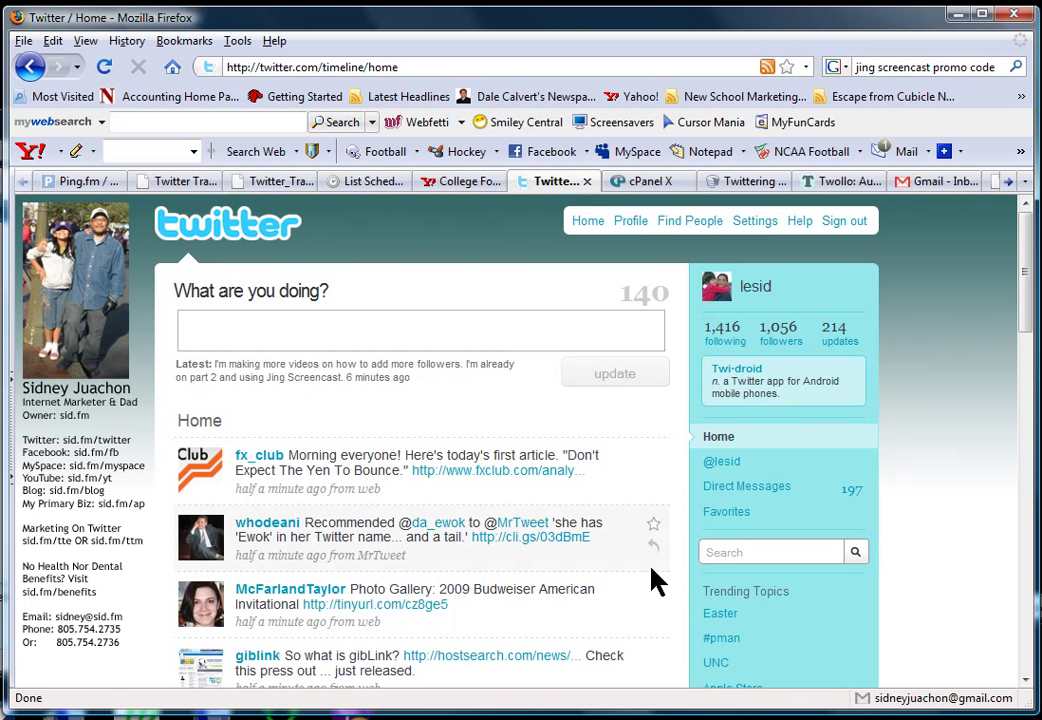